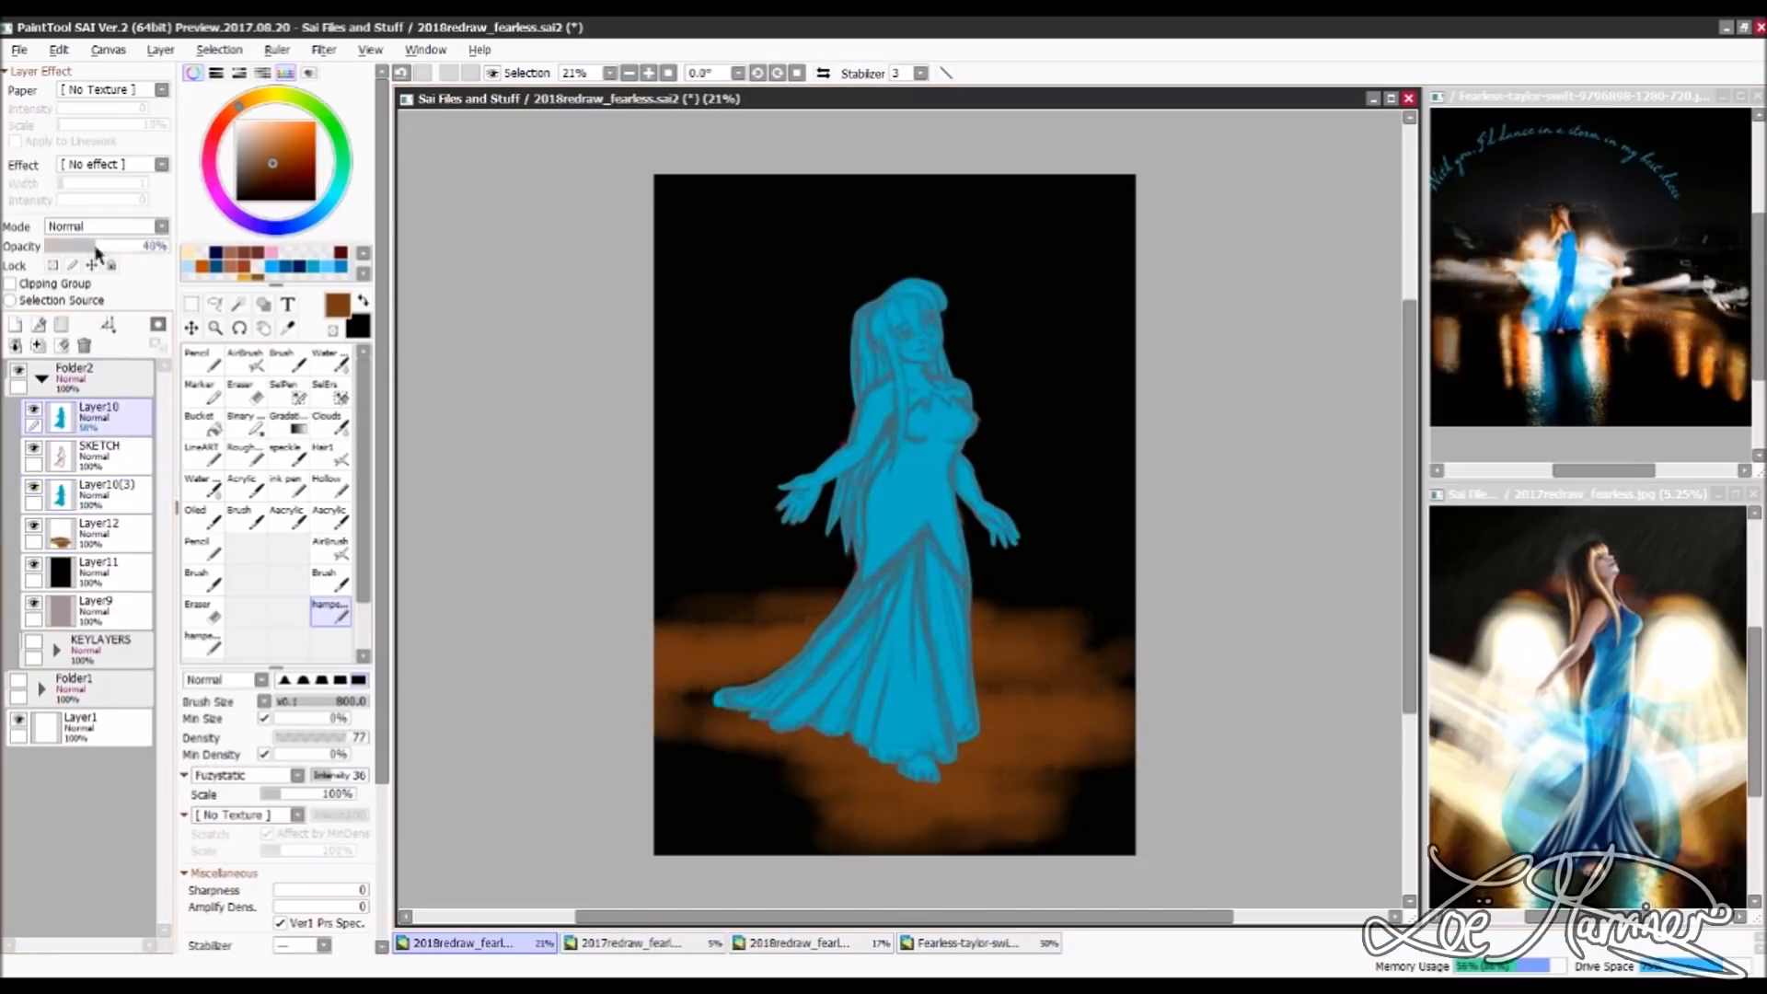
Step: Extend the canvas equally on the left and right into a landscape format
{"action": "left_click_drag", "start_coordinate": [101, 246], "coordinate": [135, 245]}
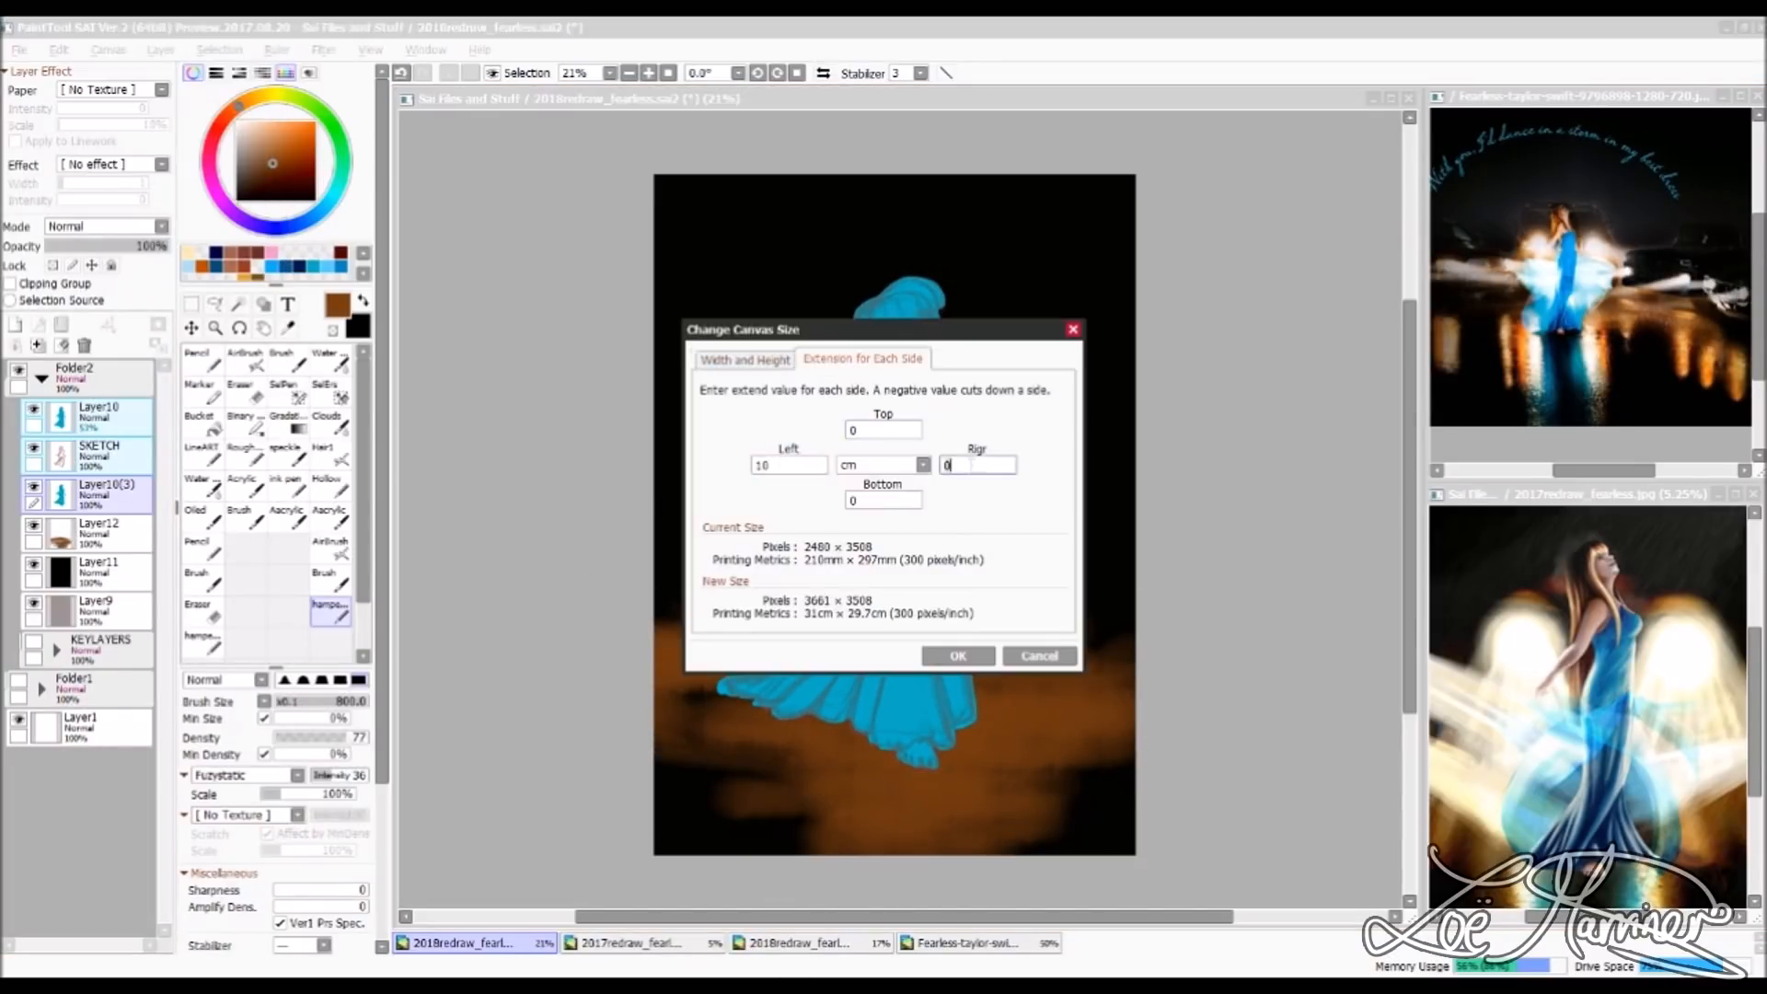
{"action": "left_click", "coordinate": [1038, 654]}
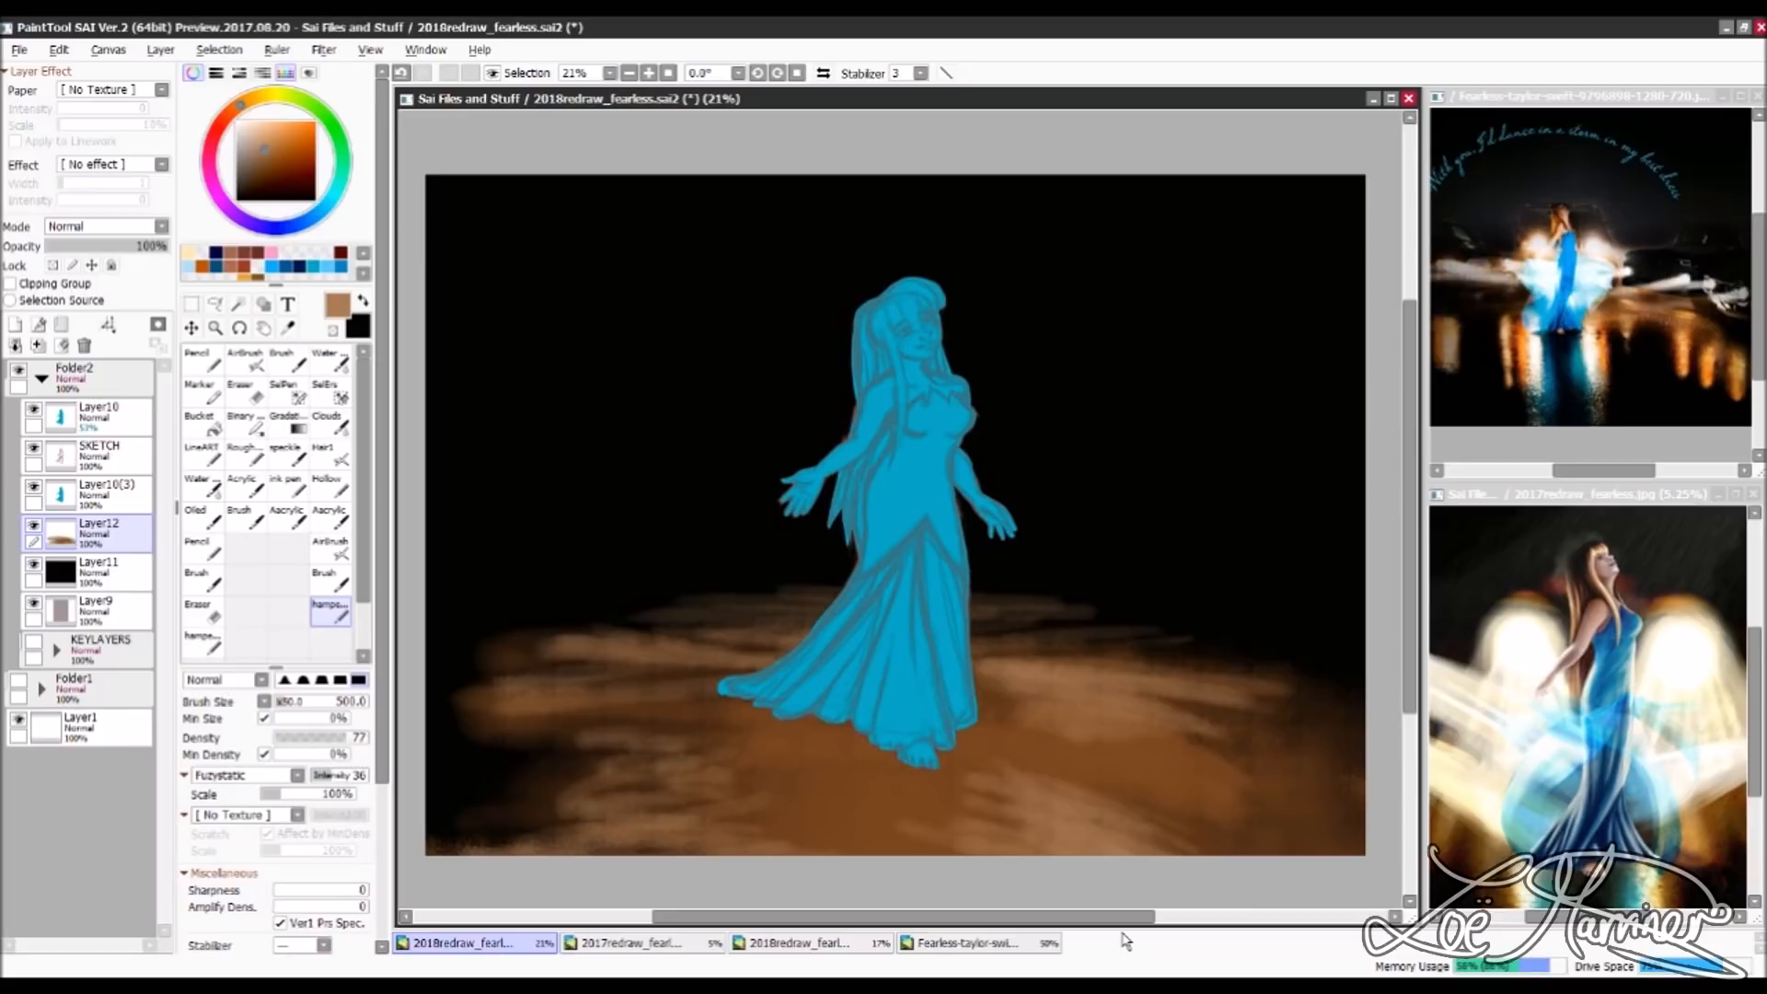
Step: Paint the gown's blue floor reflection and the light beams behind the girl
{"action": "left_click_drag", "start_coordinate": [722, 698], "coordinate": [985, 850]}
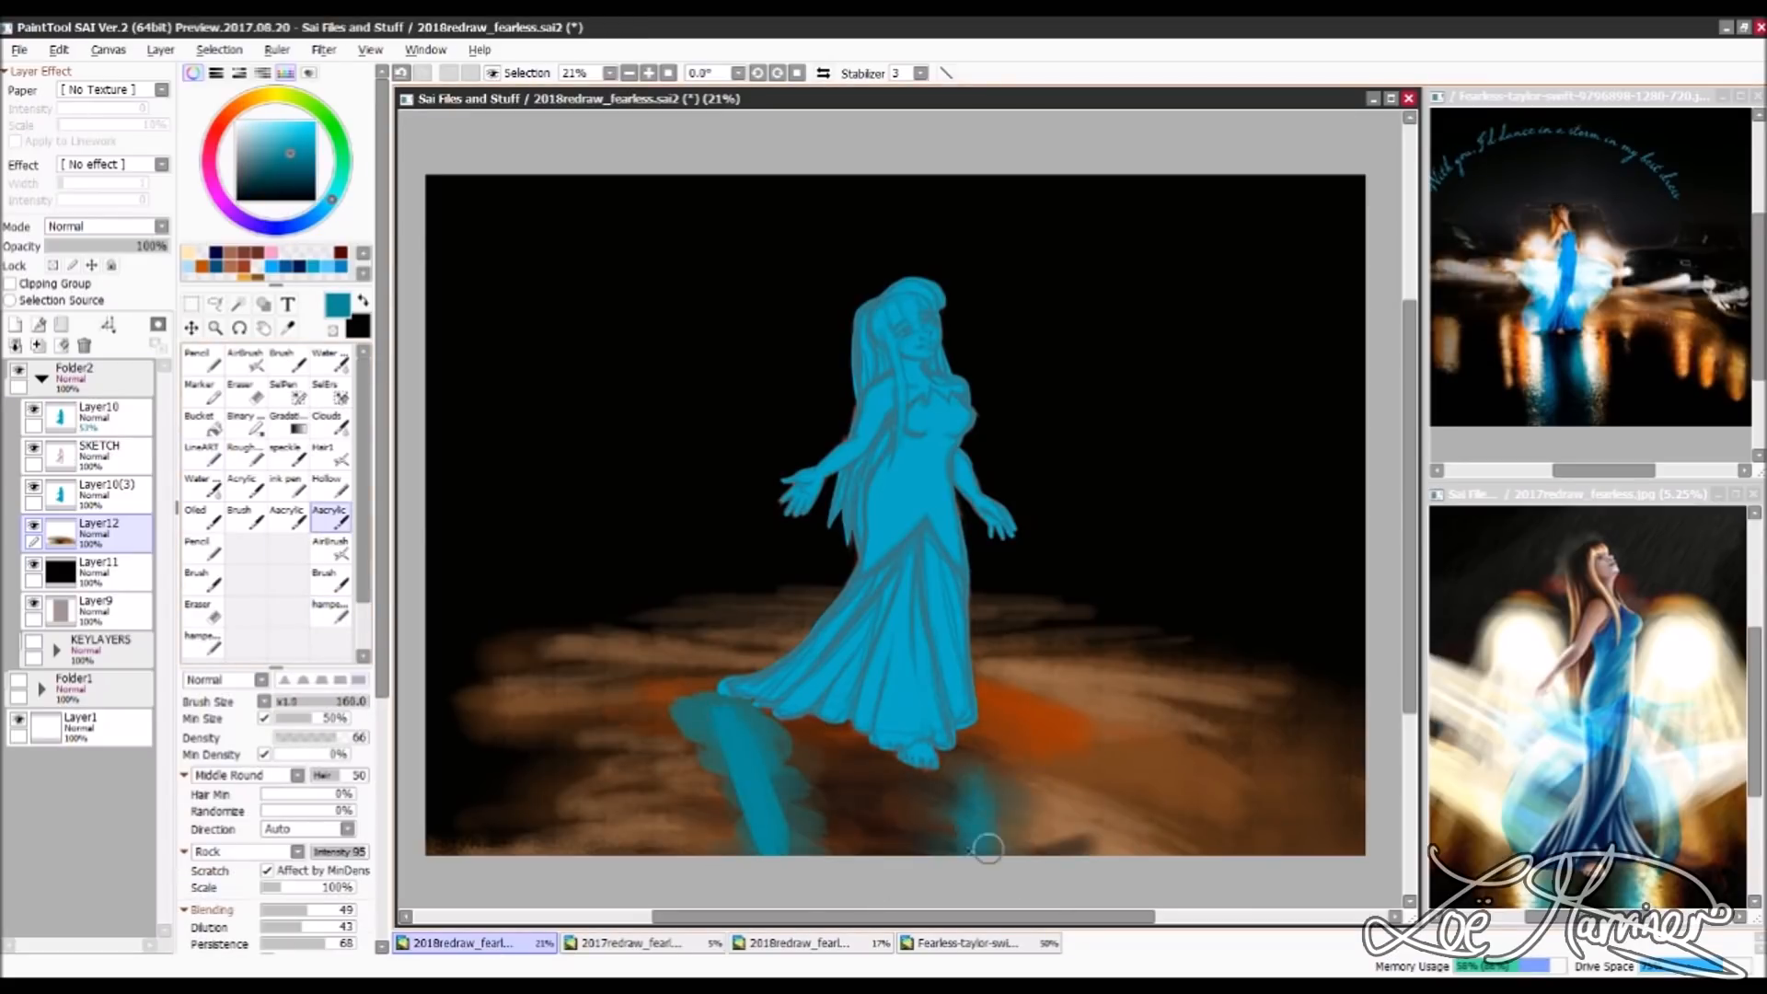
{"action": "left_click_drag", "start_coordinate": [988, 848], "coordinate": [763, 730]}
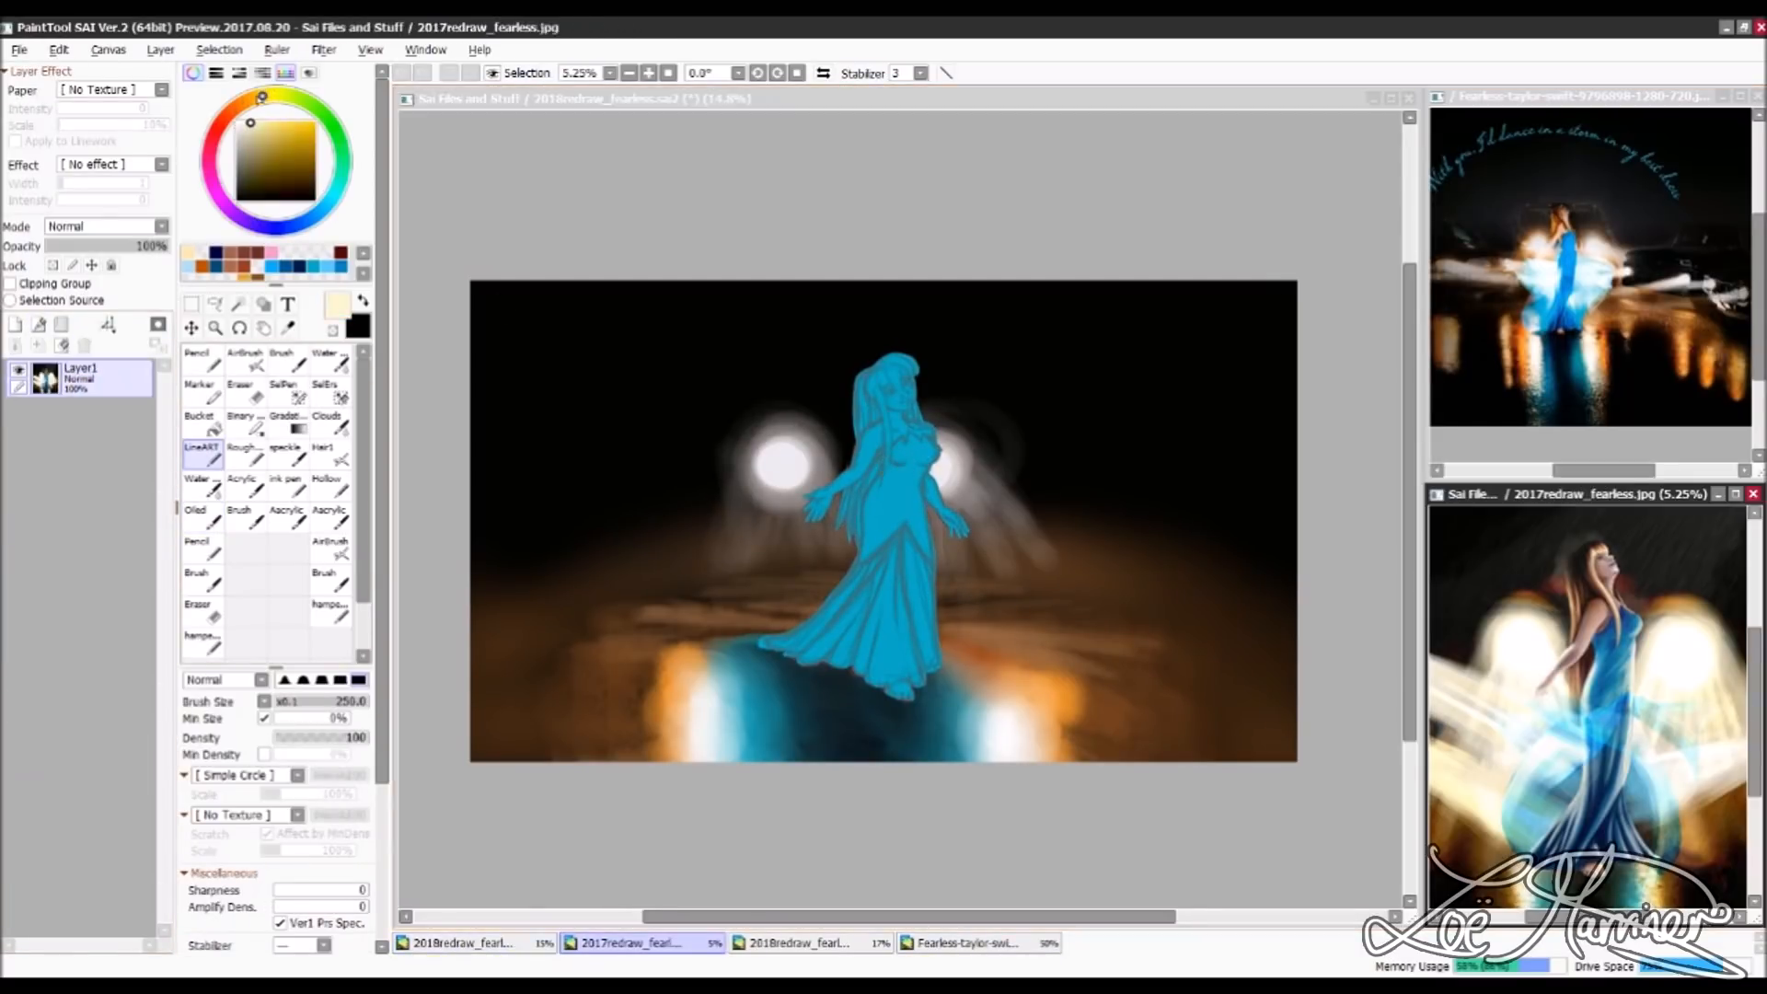
{"action": "left_click", "coordinate": [462, 943]}
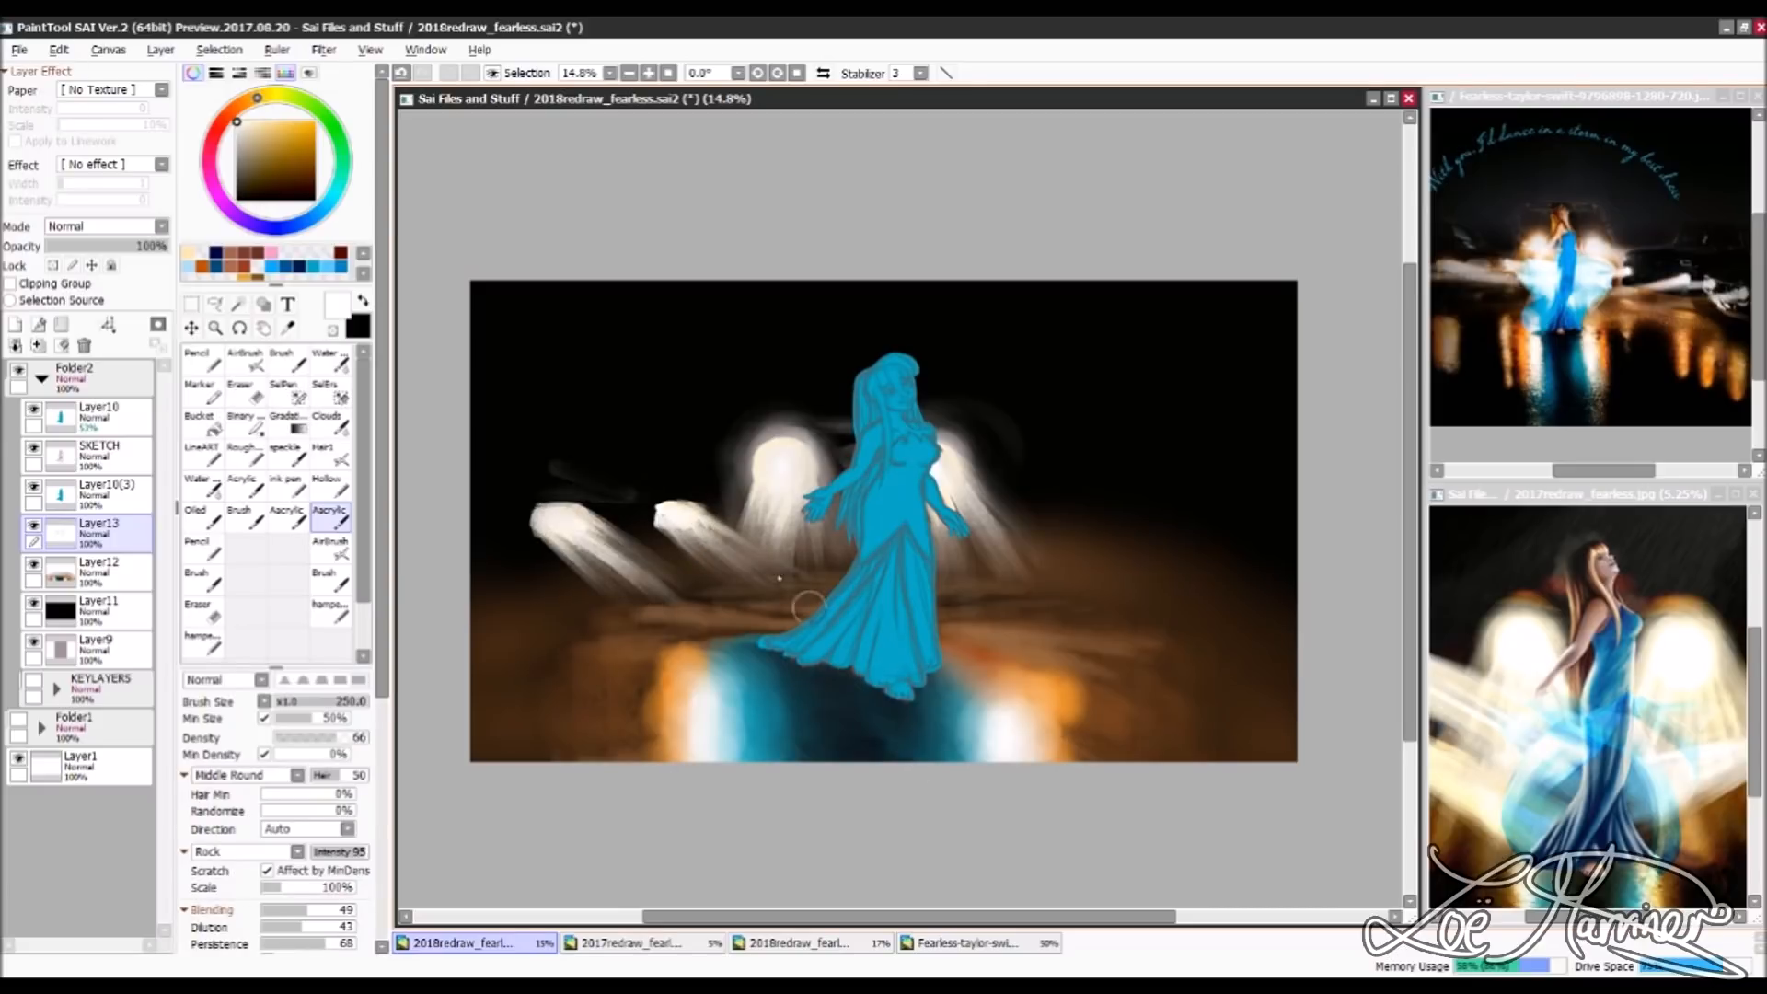
{"action": "left_click_drag", "start_coordinate": [800, 609], "coordinate": [947, 457]}
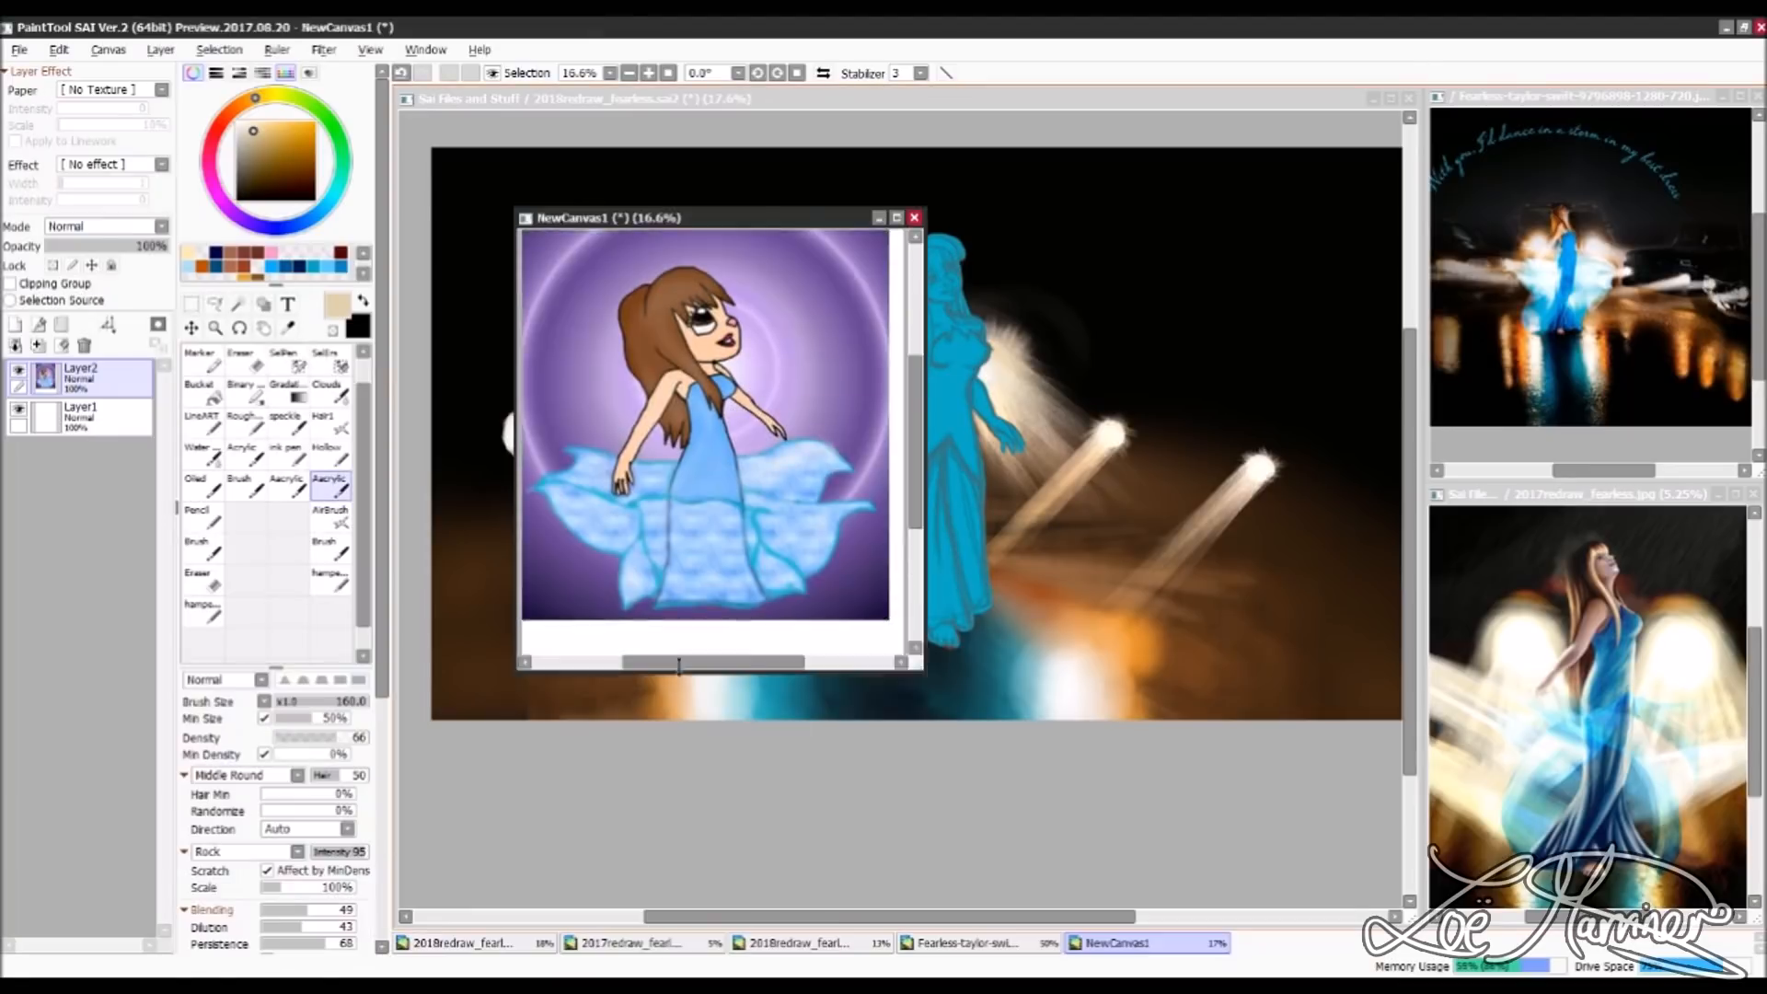
Step: Switch to the head close-up to start blocking in hair and skin
{"action": "left_click", "coordinate": [473, 942]}
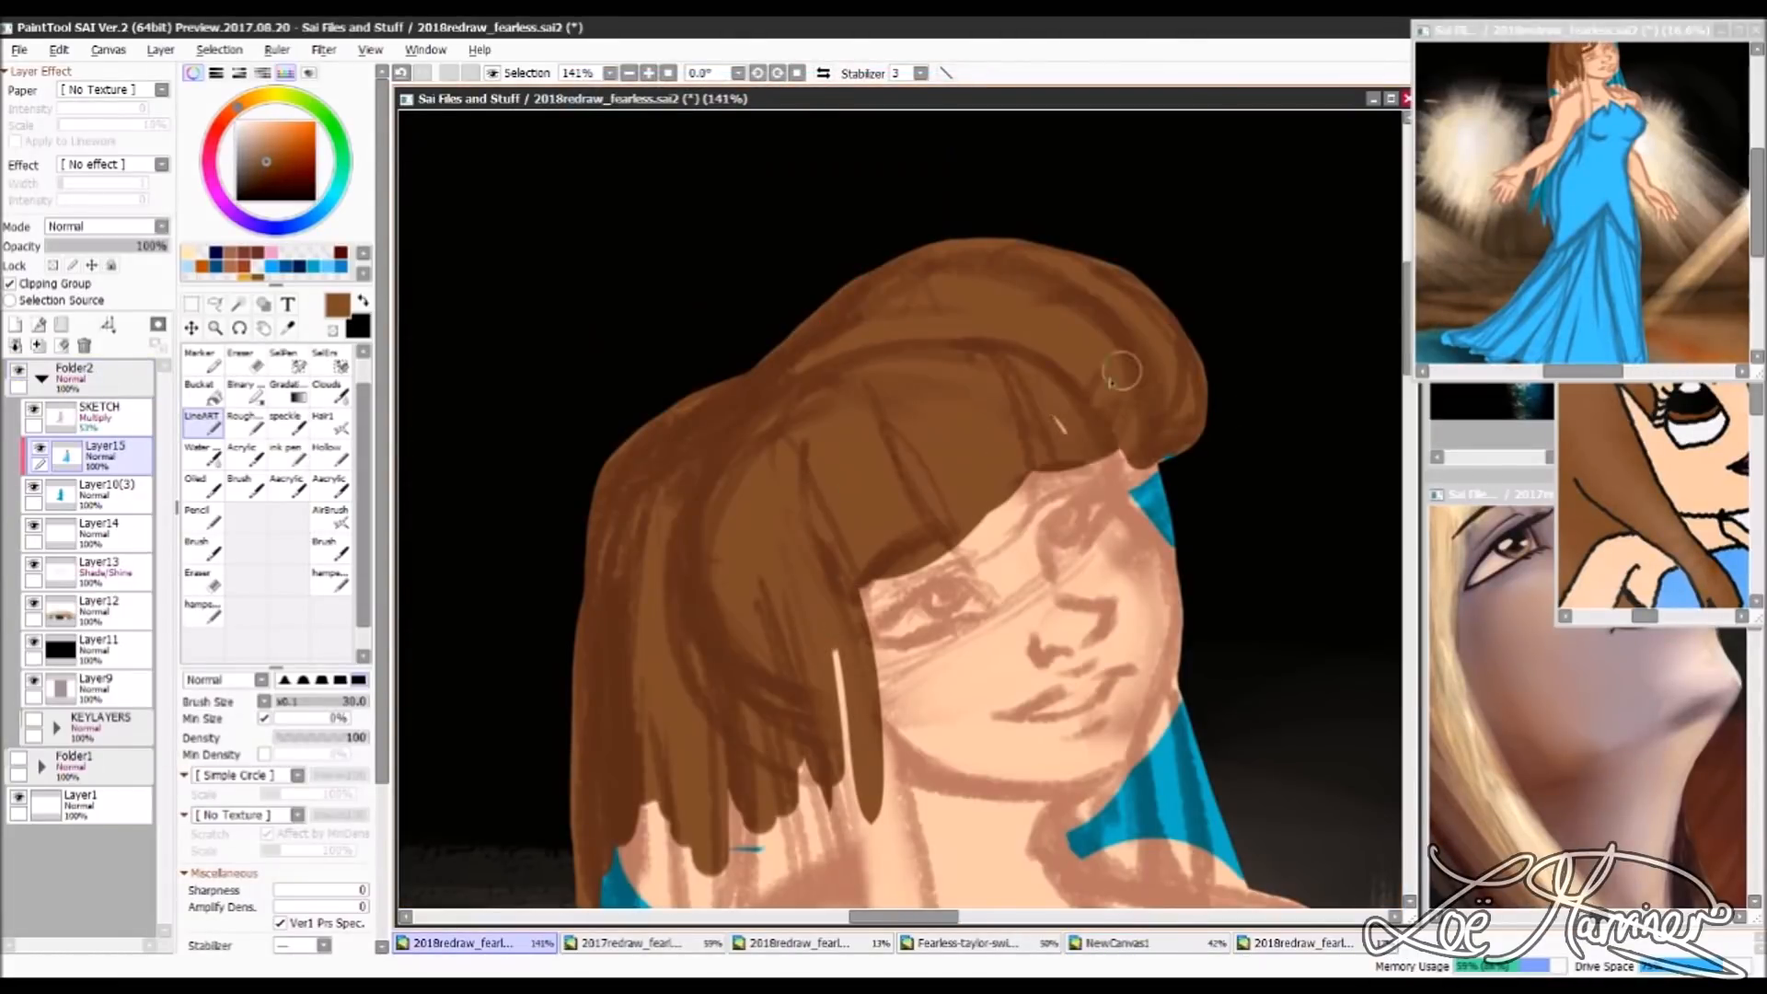
Step: Block in the brown hair over the girl's head with the Acrylic brush
{"action": "left_click_drag", "start_coordinate": [1121, 377], "coordinate": [855, 716]}
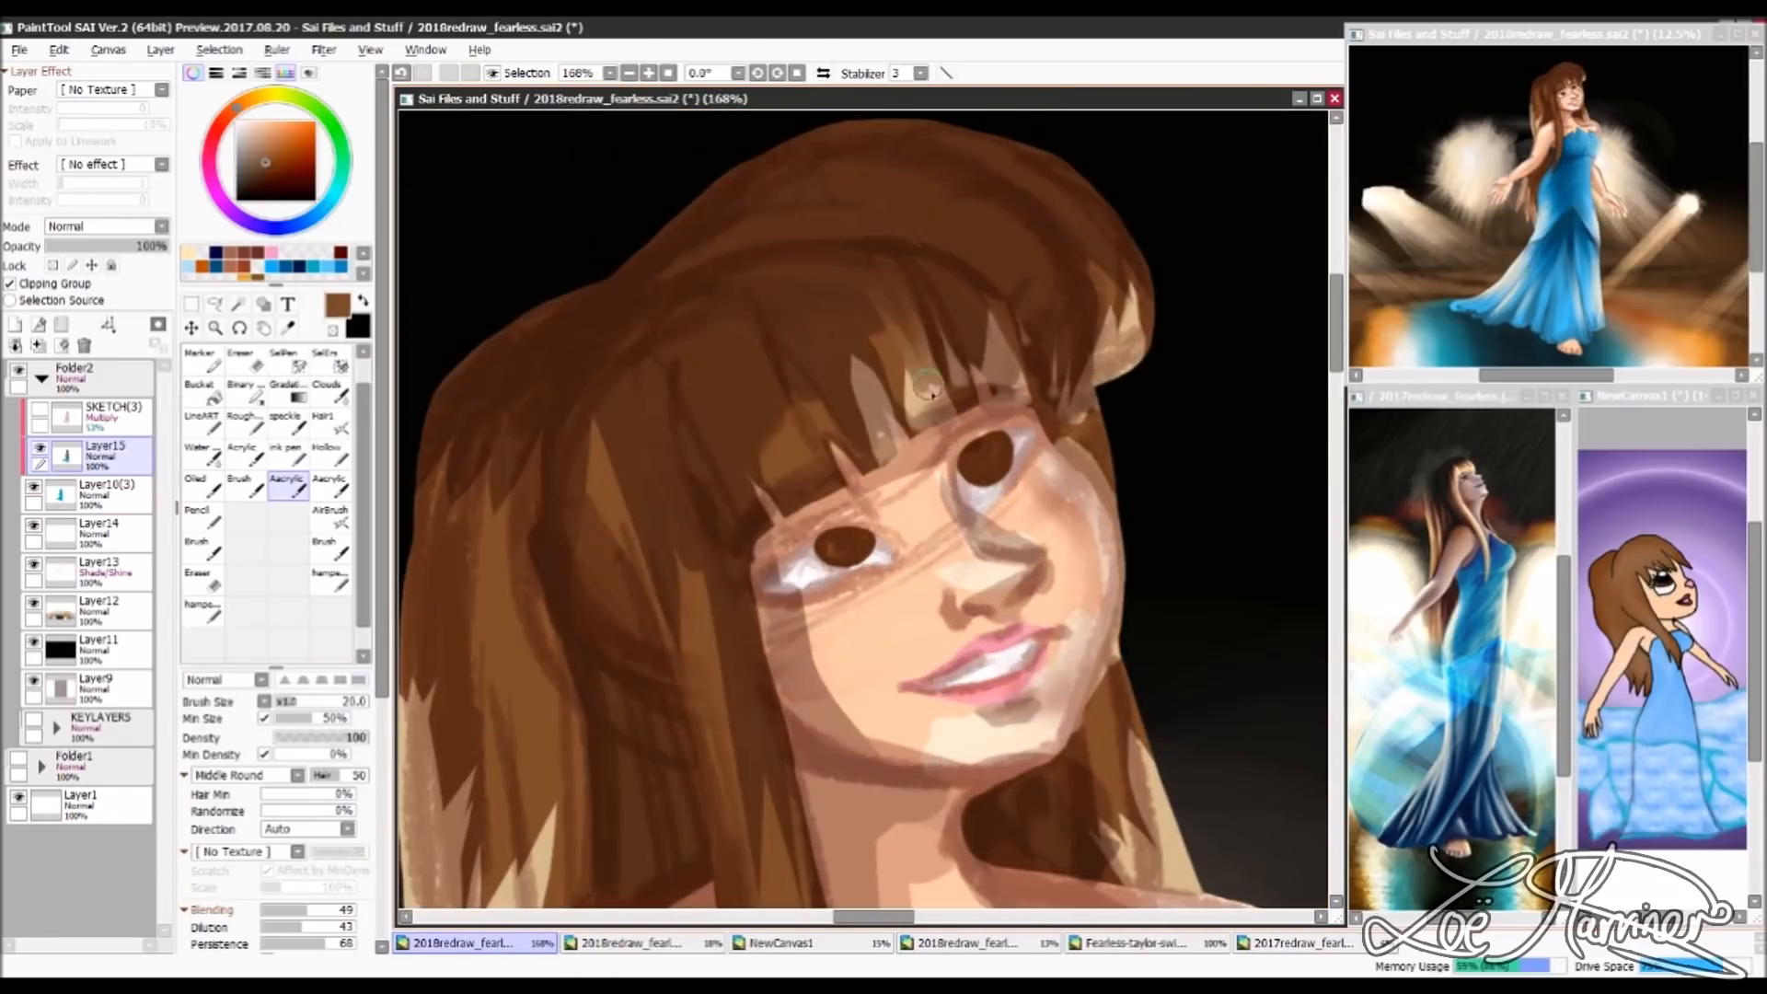
Step: Shade the skin of the face and neck, then adjust the brush settings
{"action": "left_click_drag", "start_coordinate": [924, 383], "coordinate": [738, 571]}
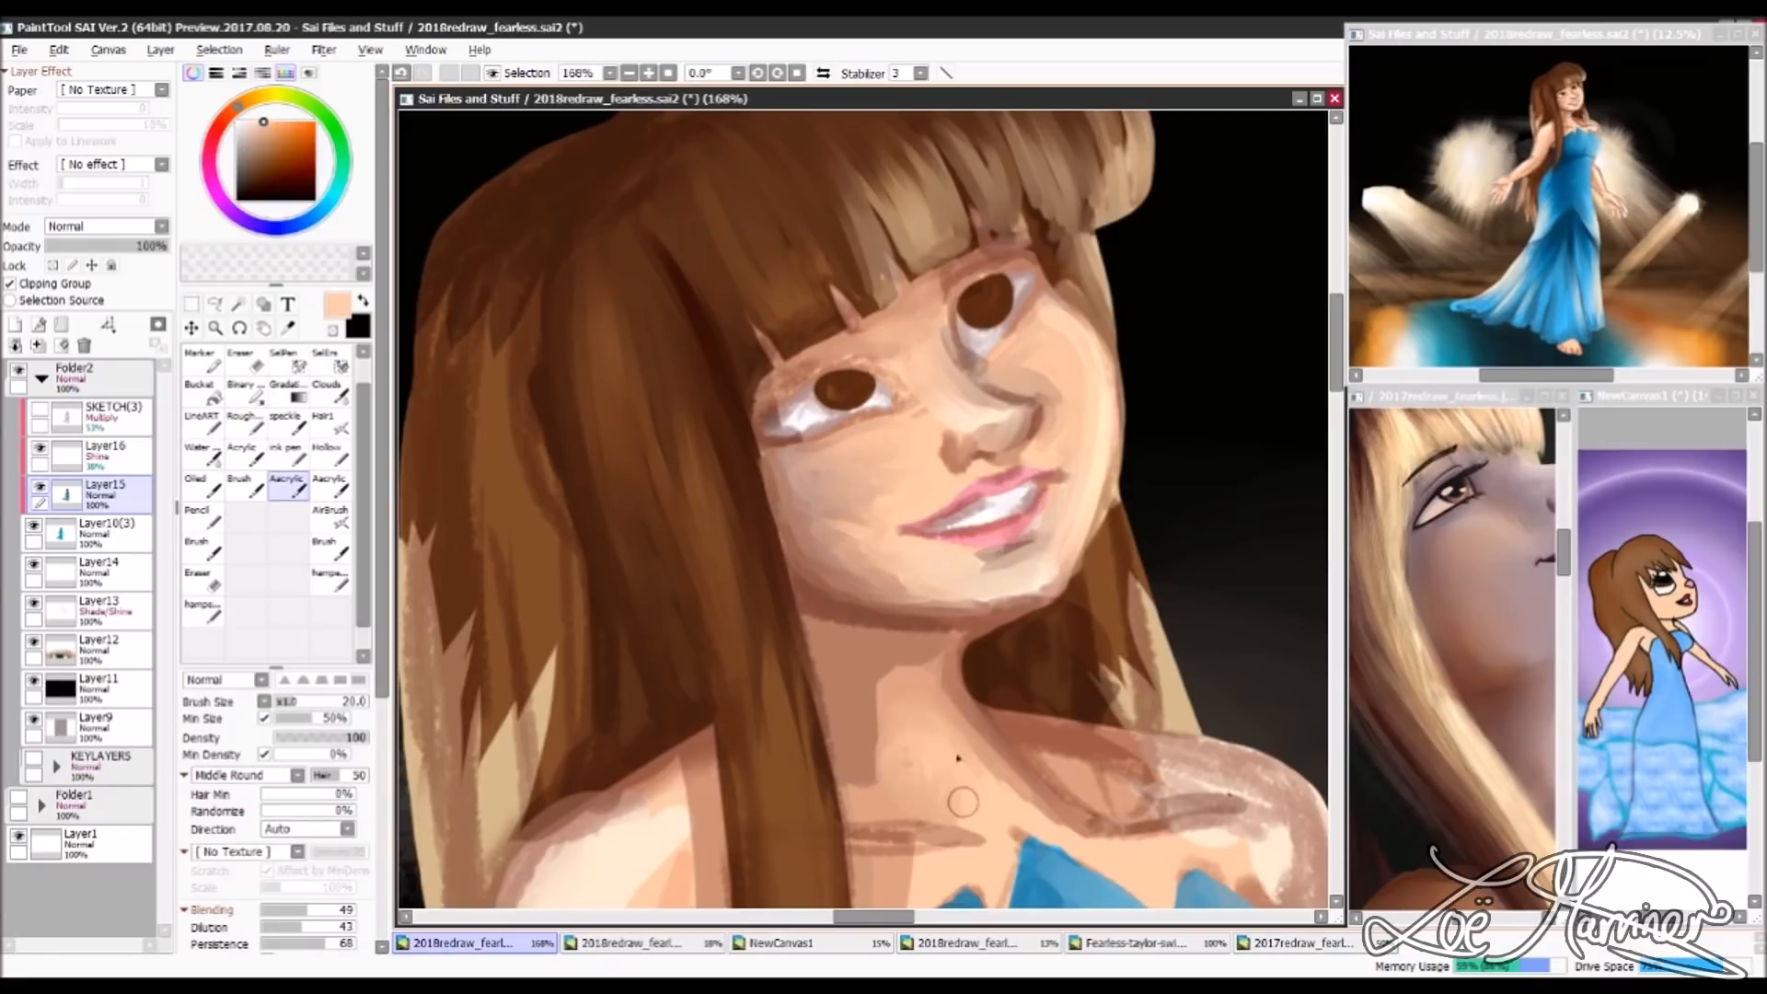
{"action": "left_click", "coordinate": [195, 488]}
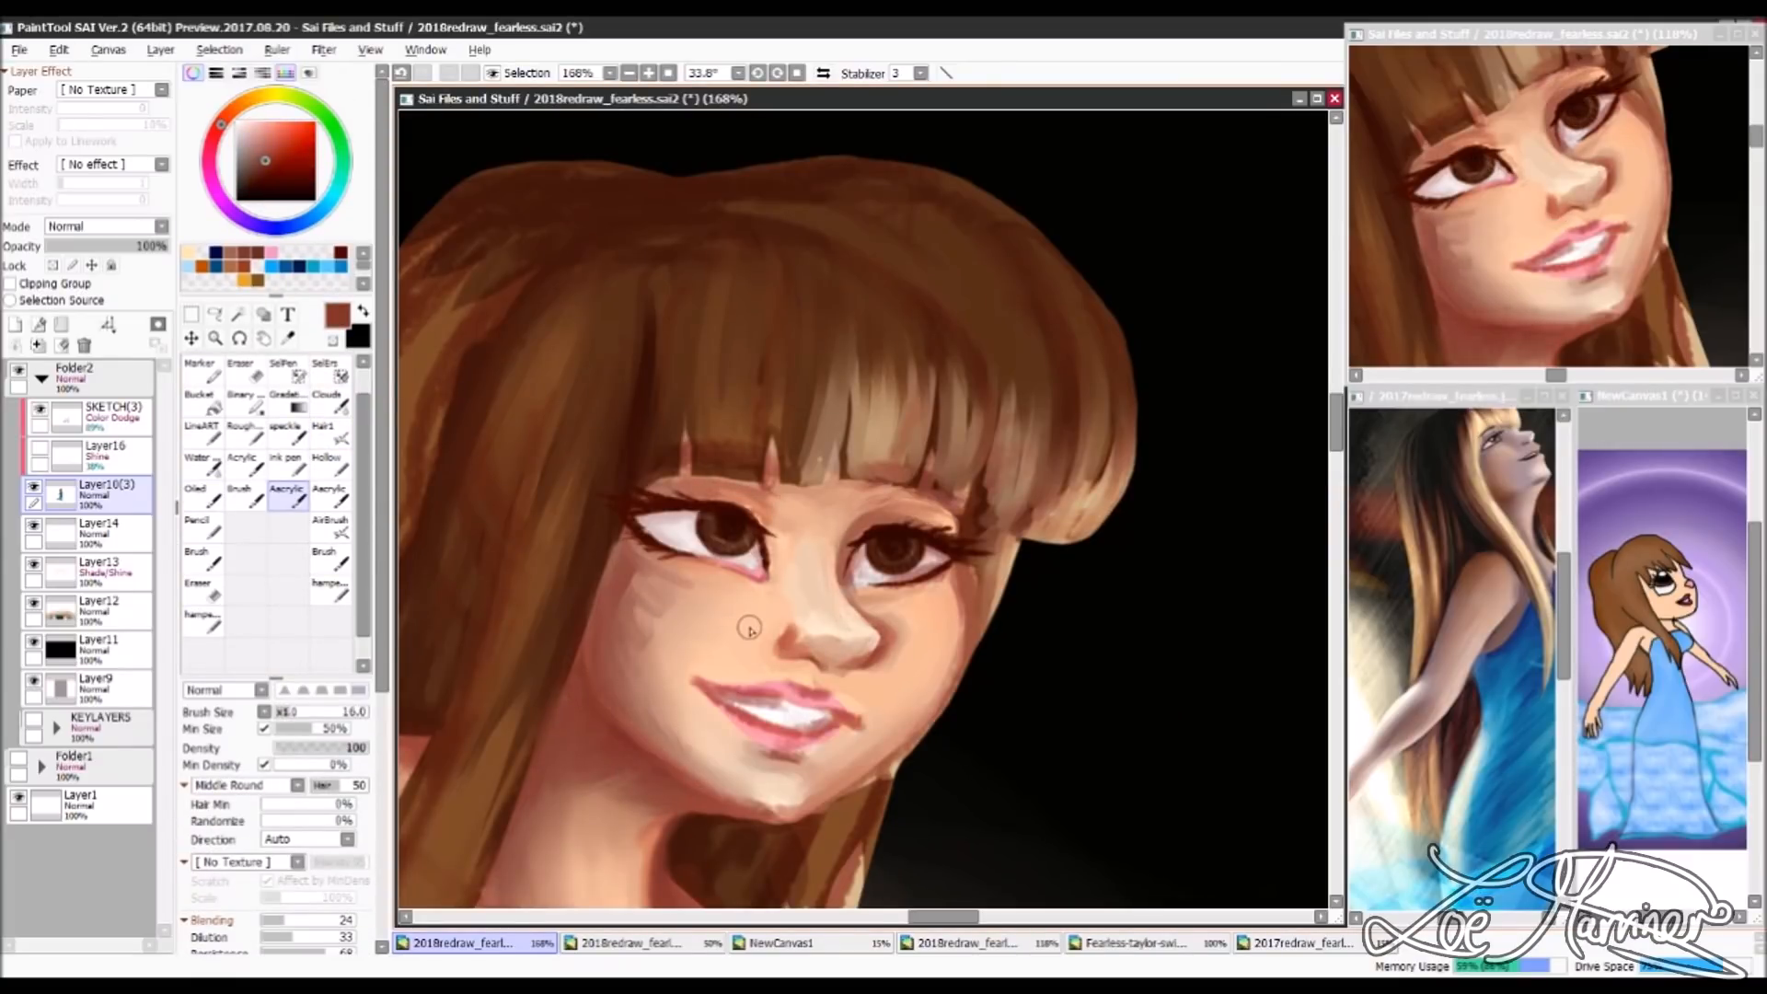
Step: Refine the face shading, pick the Oiled brush and skin tone, and shade the neck
{"action": "left_click_drag", "start_coordinate": [749, 628], "coordinate": [862, 716]}
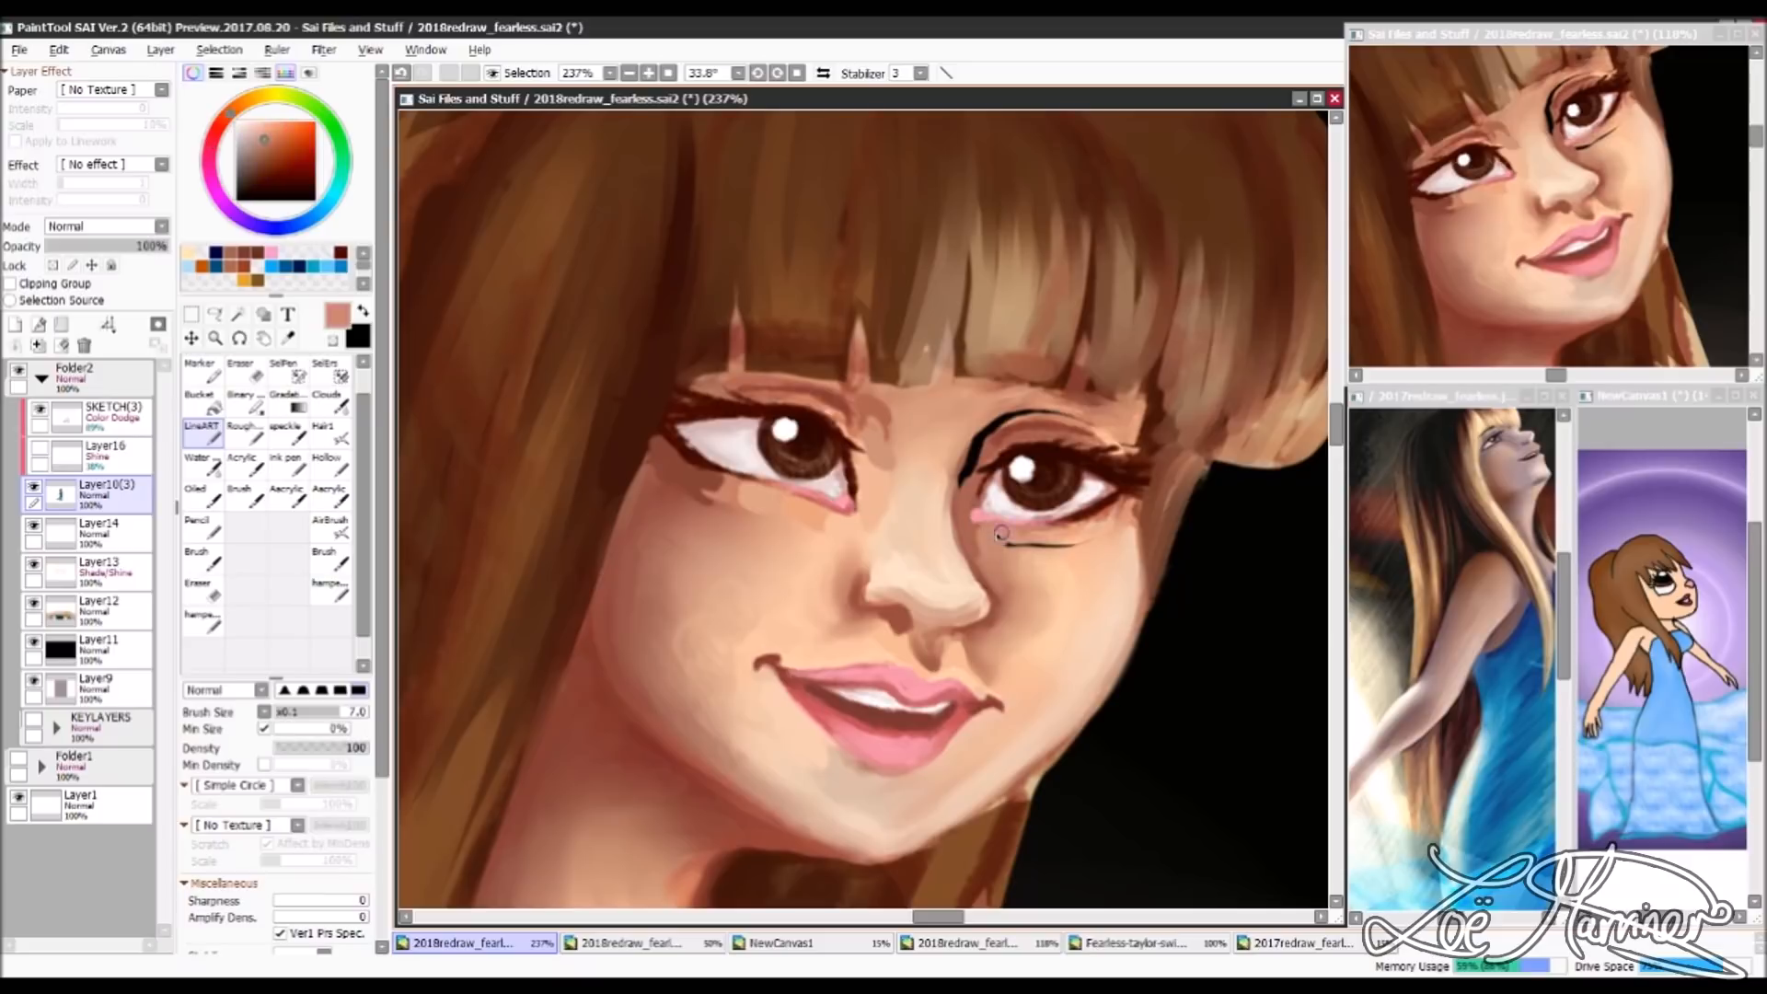
{"action": "left_click", "coordinate": [285, 488]}
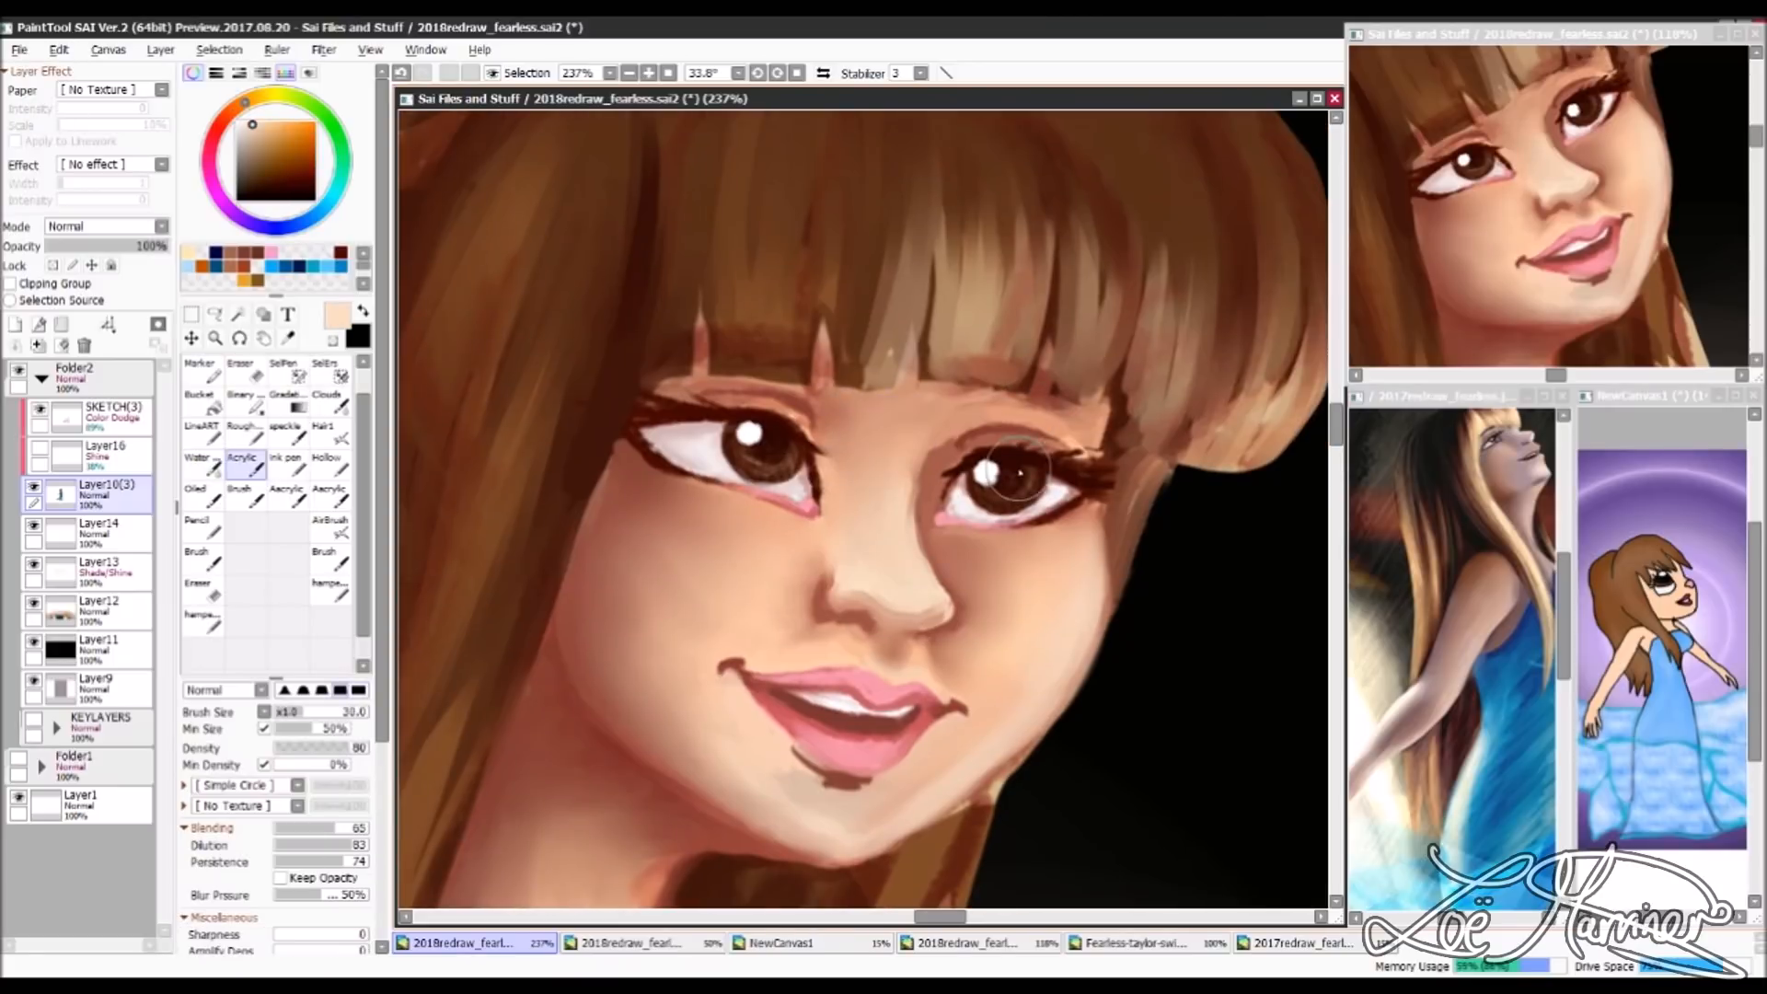
{"action": "left_click", "coordinate": [331, 586]}
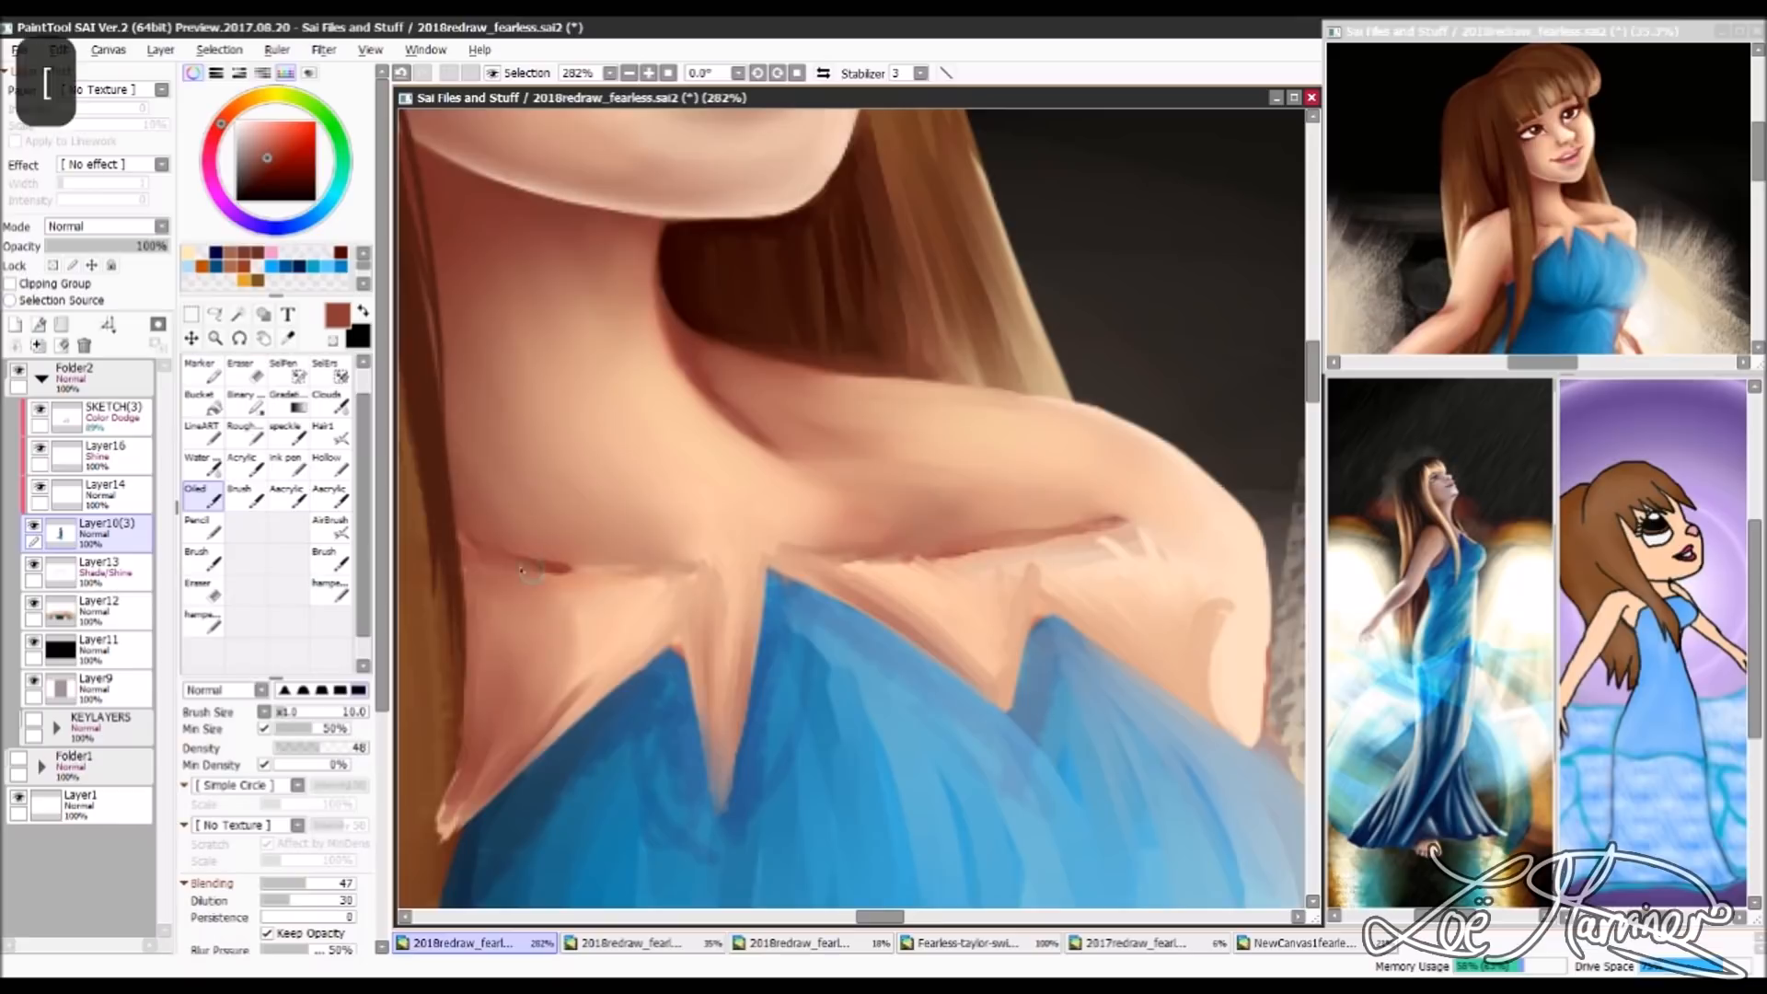
{"action": "left_click_drag", "start_coordinate": [530, 568], "coordinate": [884, 608]}
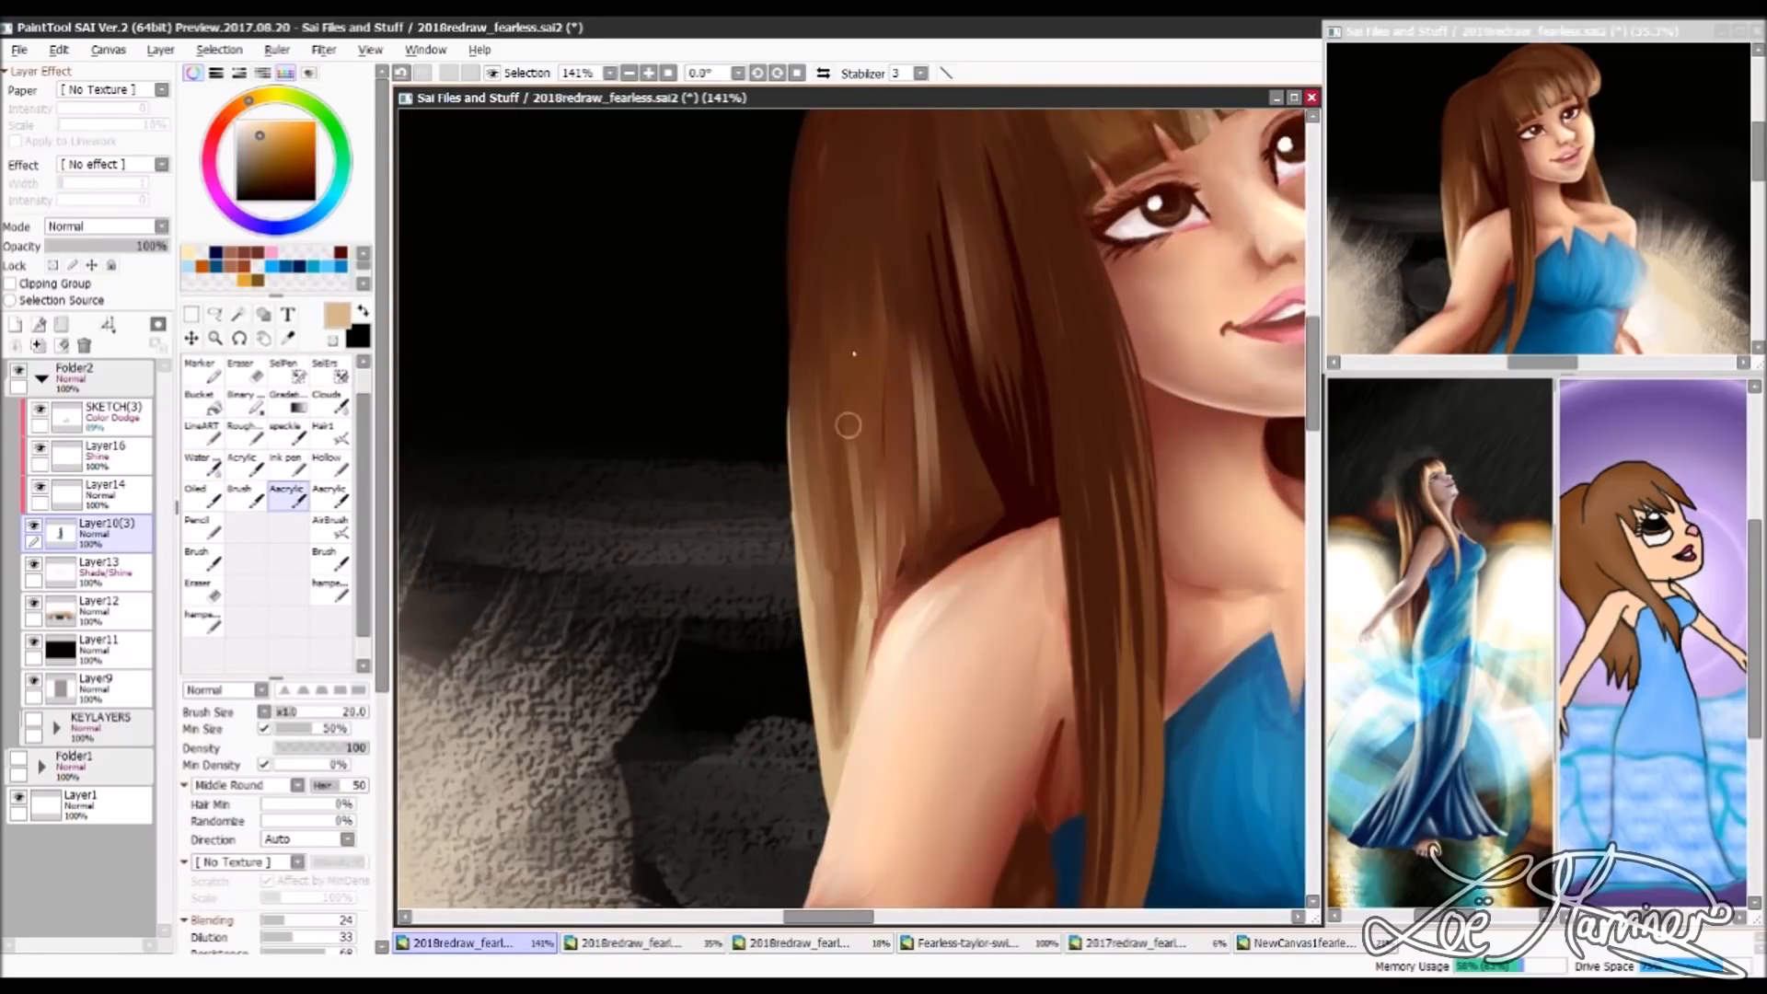
Step: Stroke light brown strands into the long hair over the shoulder
{"action": "left_click_drag", "start_coordinate": [851, 422], "coordinate": [986, 519]}
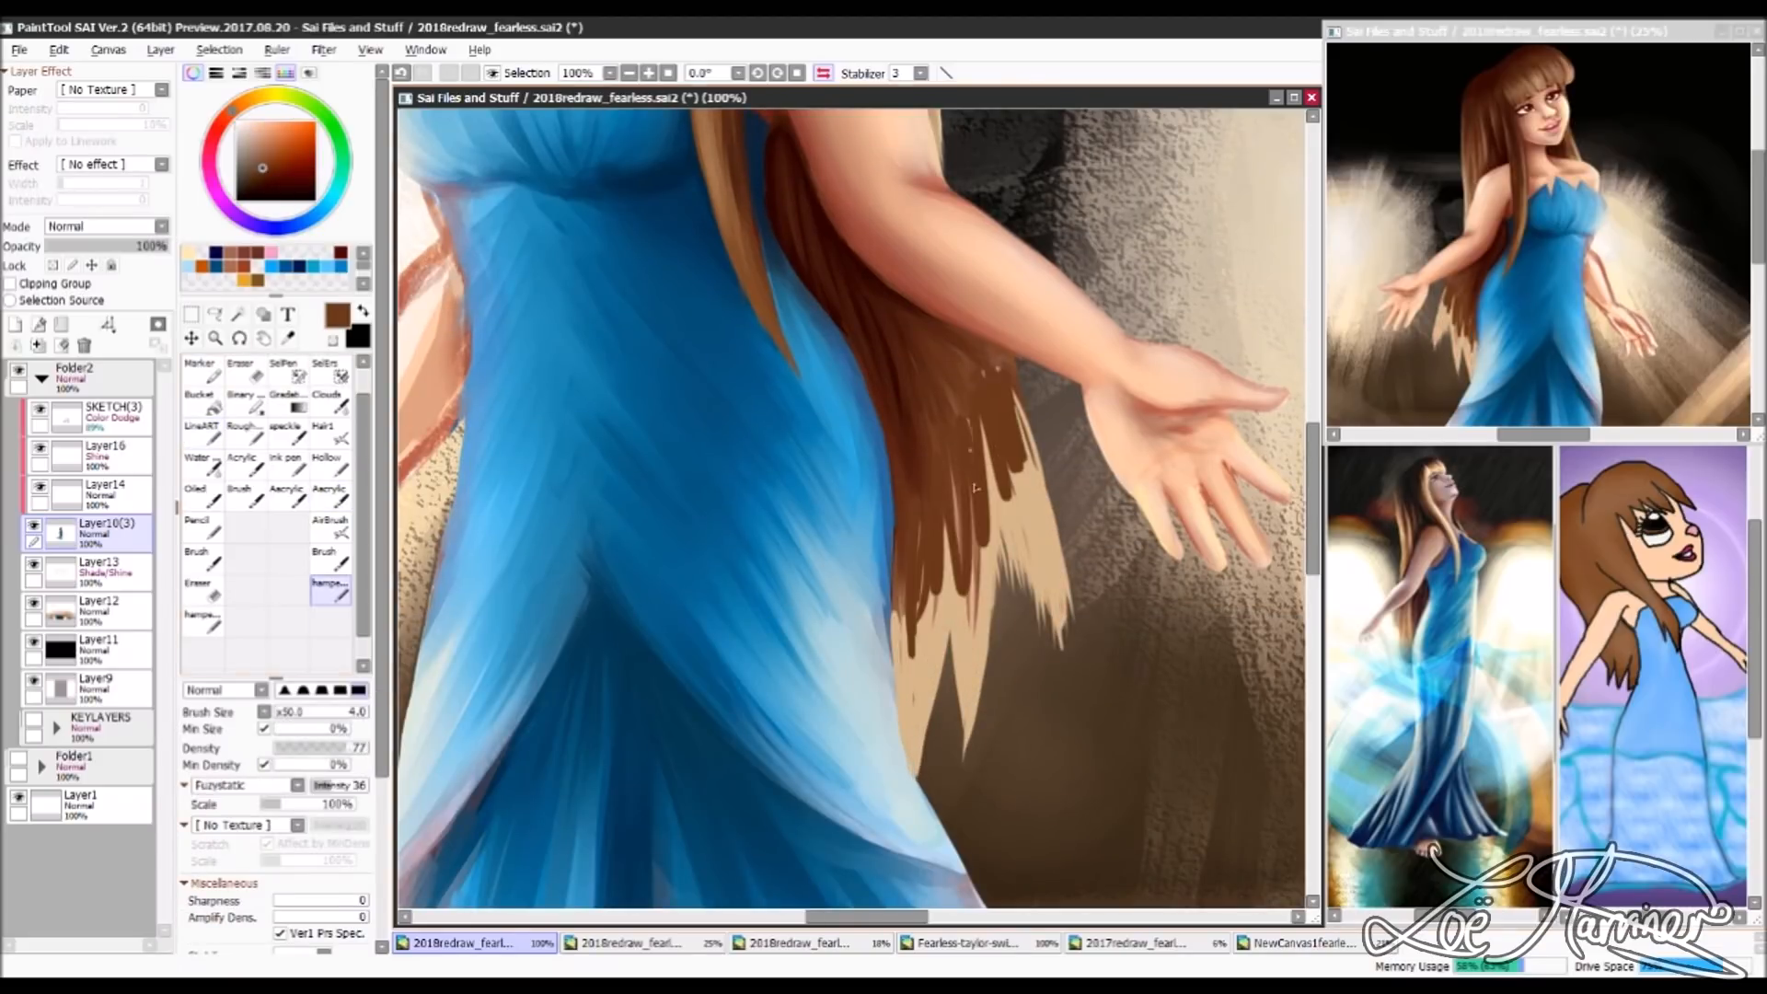
Step: Change the brush and layer selection to refine the gown folds and hands
{"action": "left_click", "coordinate": [331, 488]}
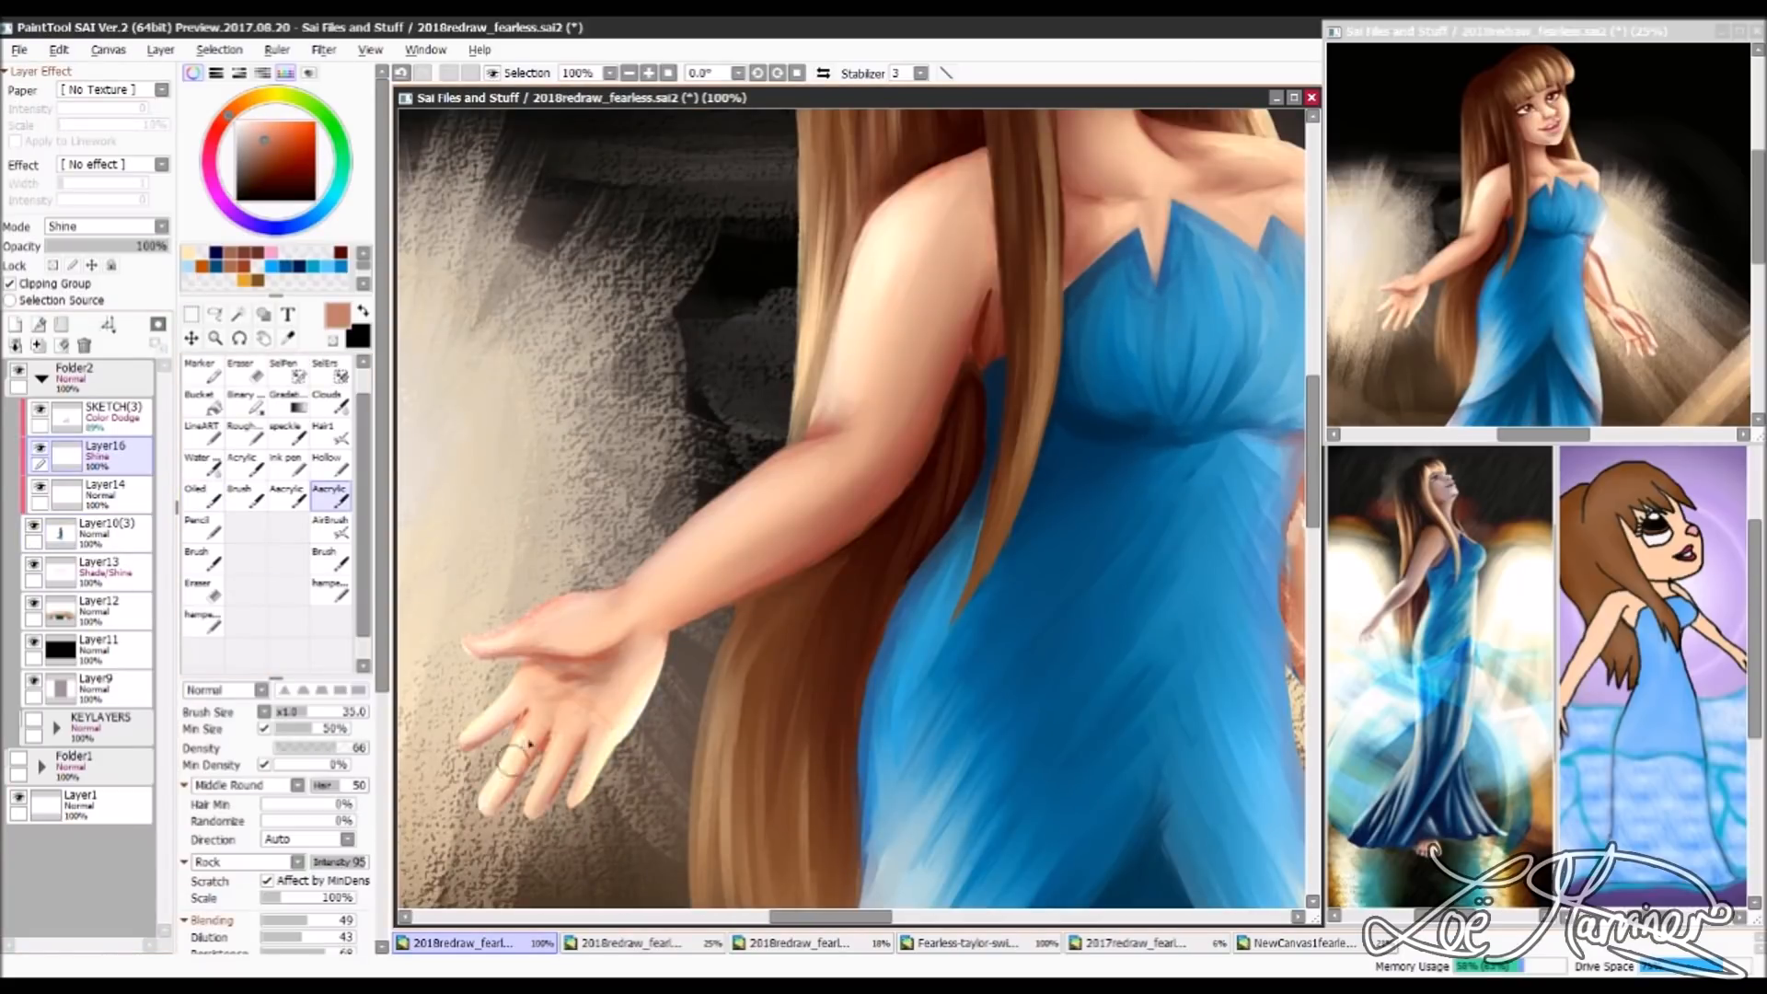
{"action": "left_click", "coordinate": [101, 569]}
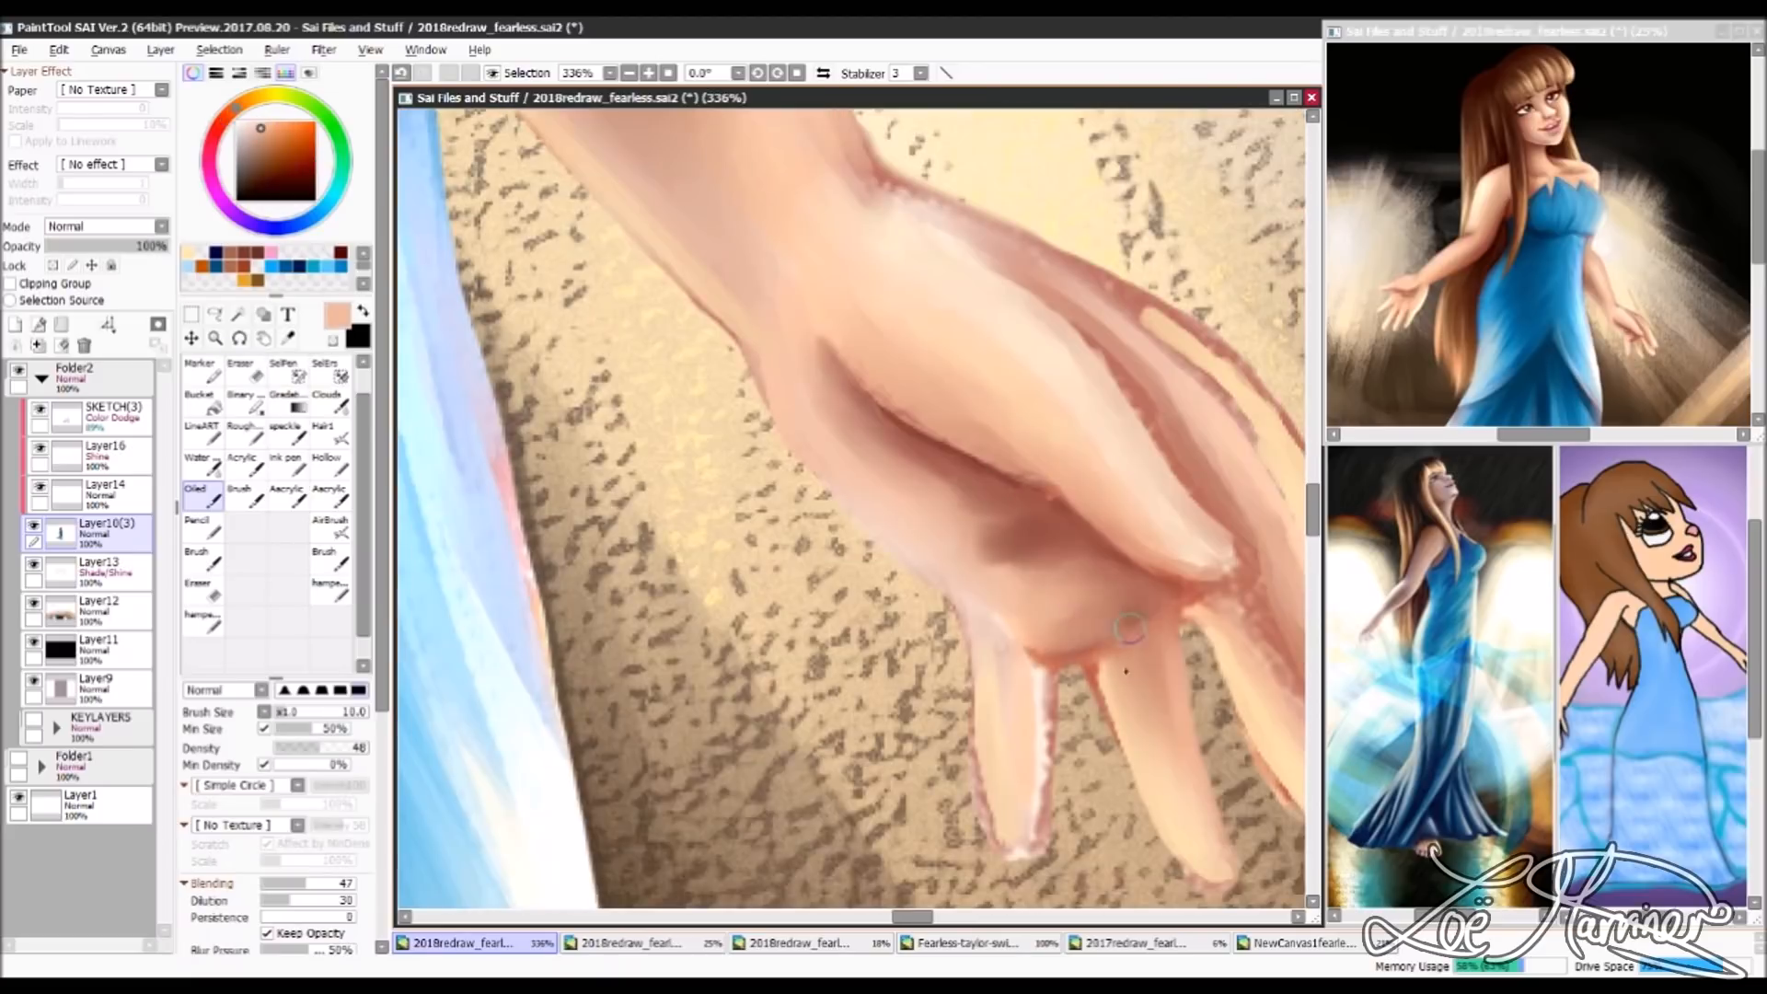
Step: Shade and define the fingers of the outstretched hand with the Oiled brush
{"action": "left_click_drag", "start_coordinate": [1127, 631], "coordinate": [1014, 794]}
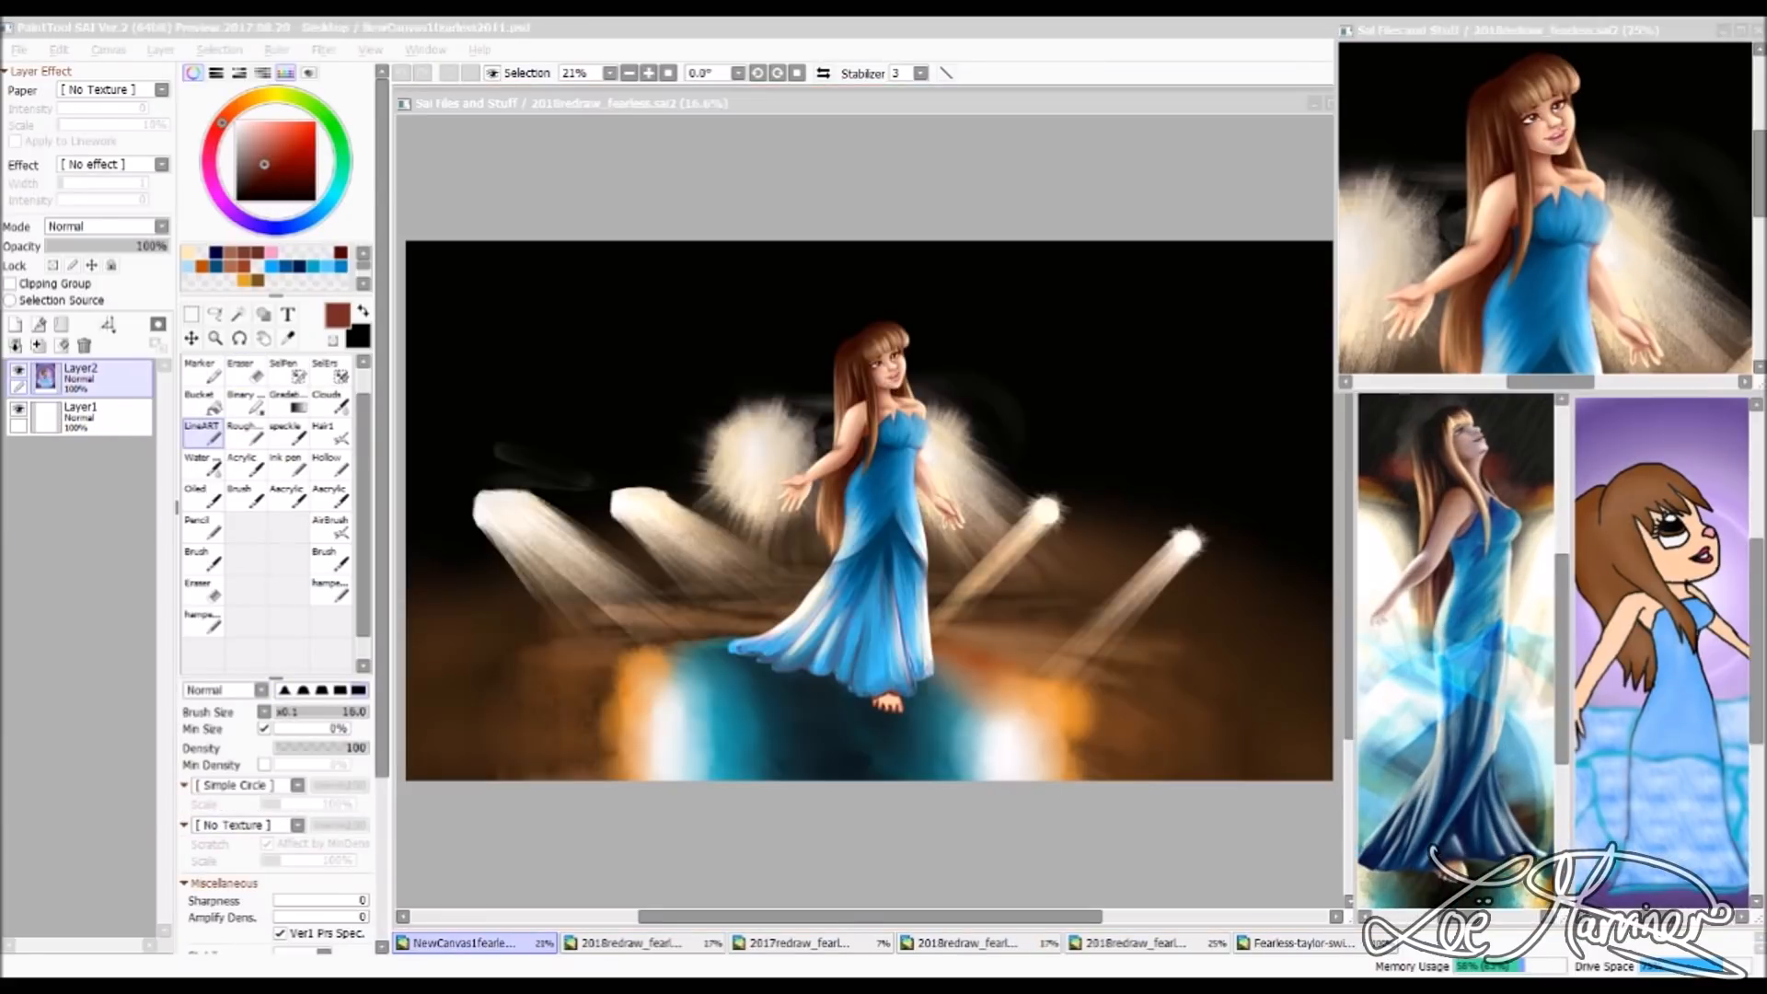
Step: Switch to the NewCanvas document to view the full composition
{"action": "left_click", "coordinate": [631, 942]}
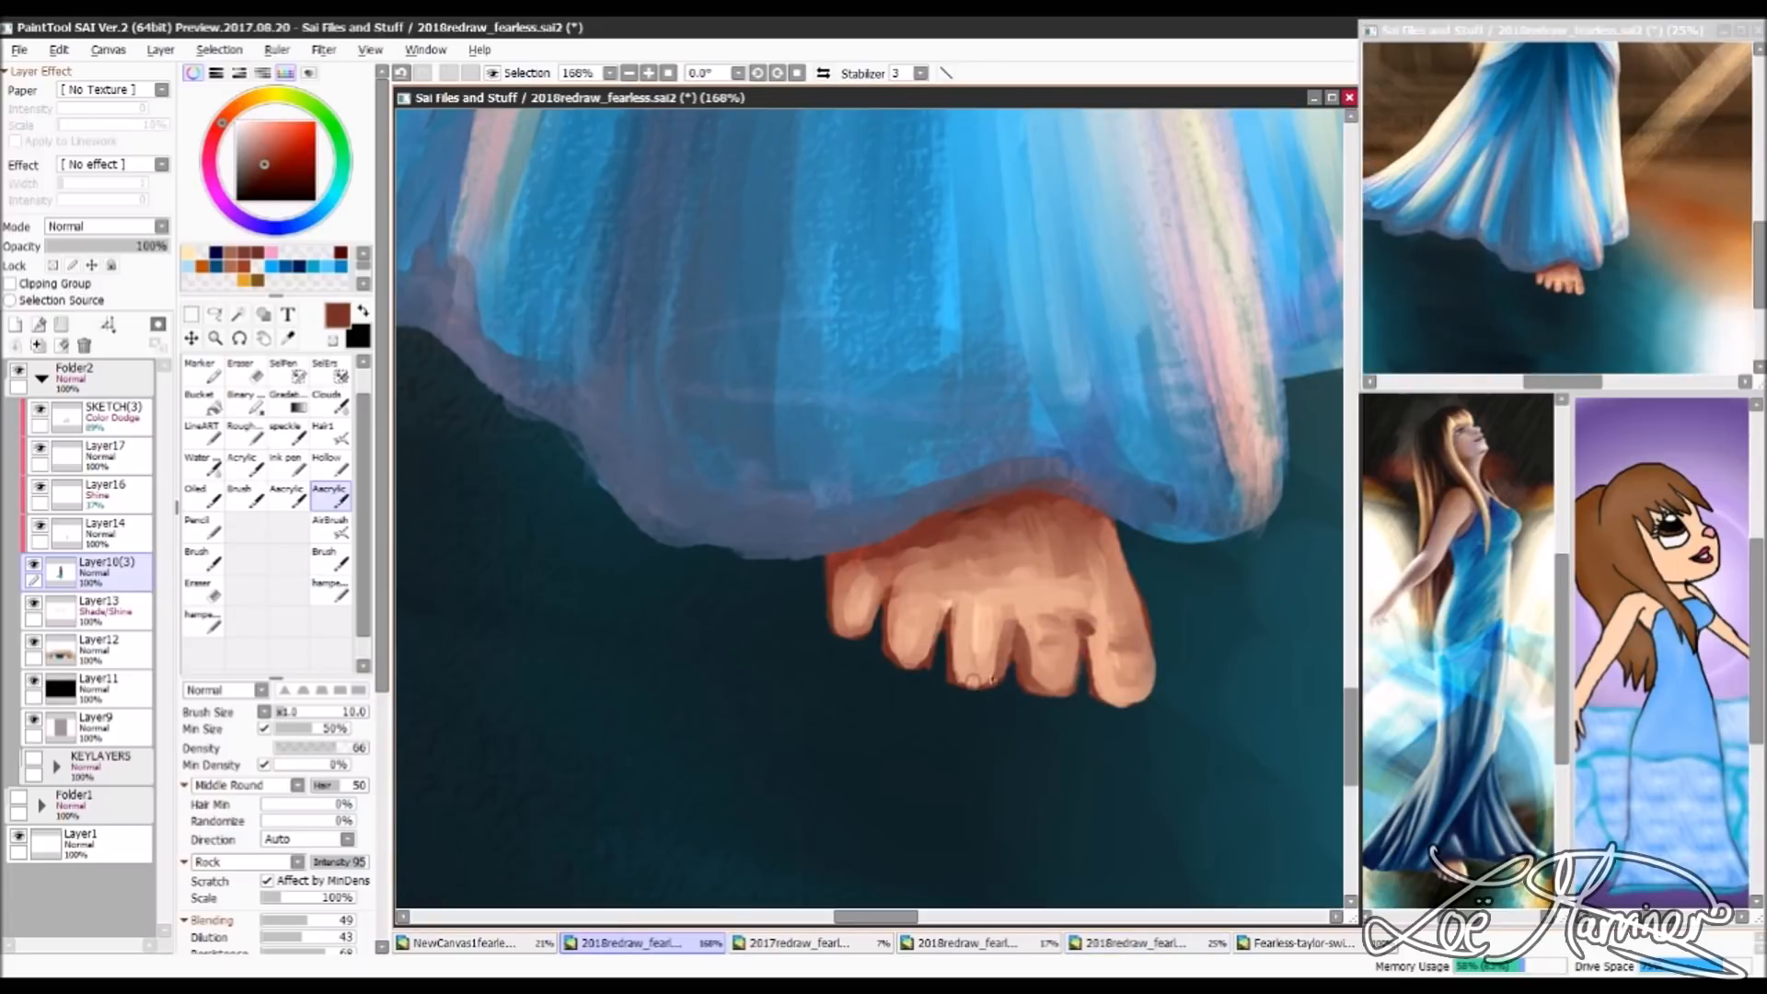
Step: Paint toe separations on the bare foot beneath the gown's hem
{"action": "left_click_drag", "start_coordinate": [958, 608], "coordinate": [992, 687]}
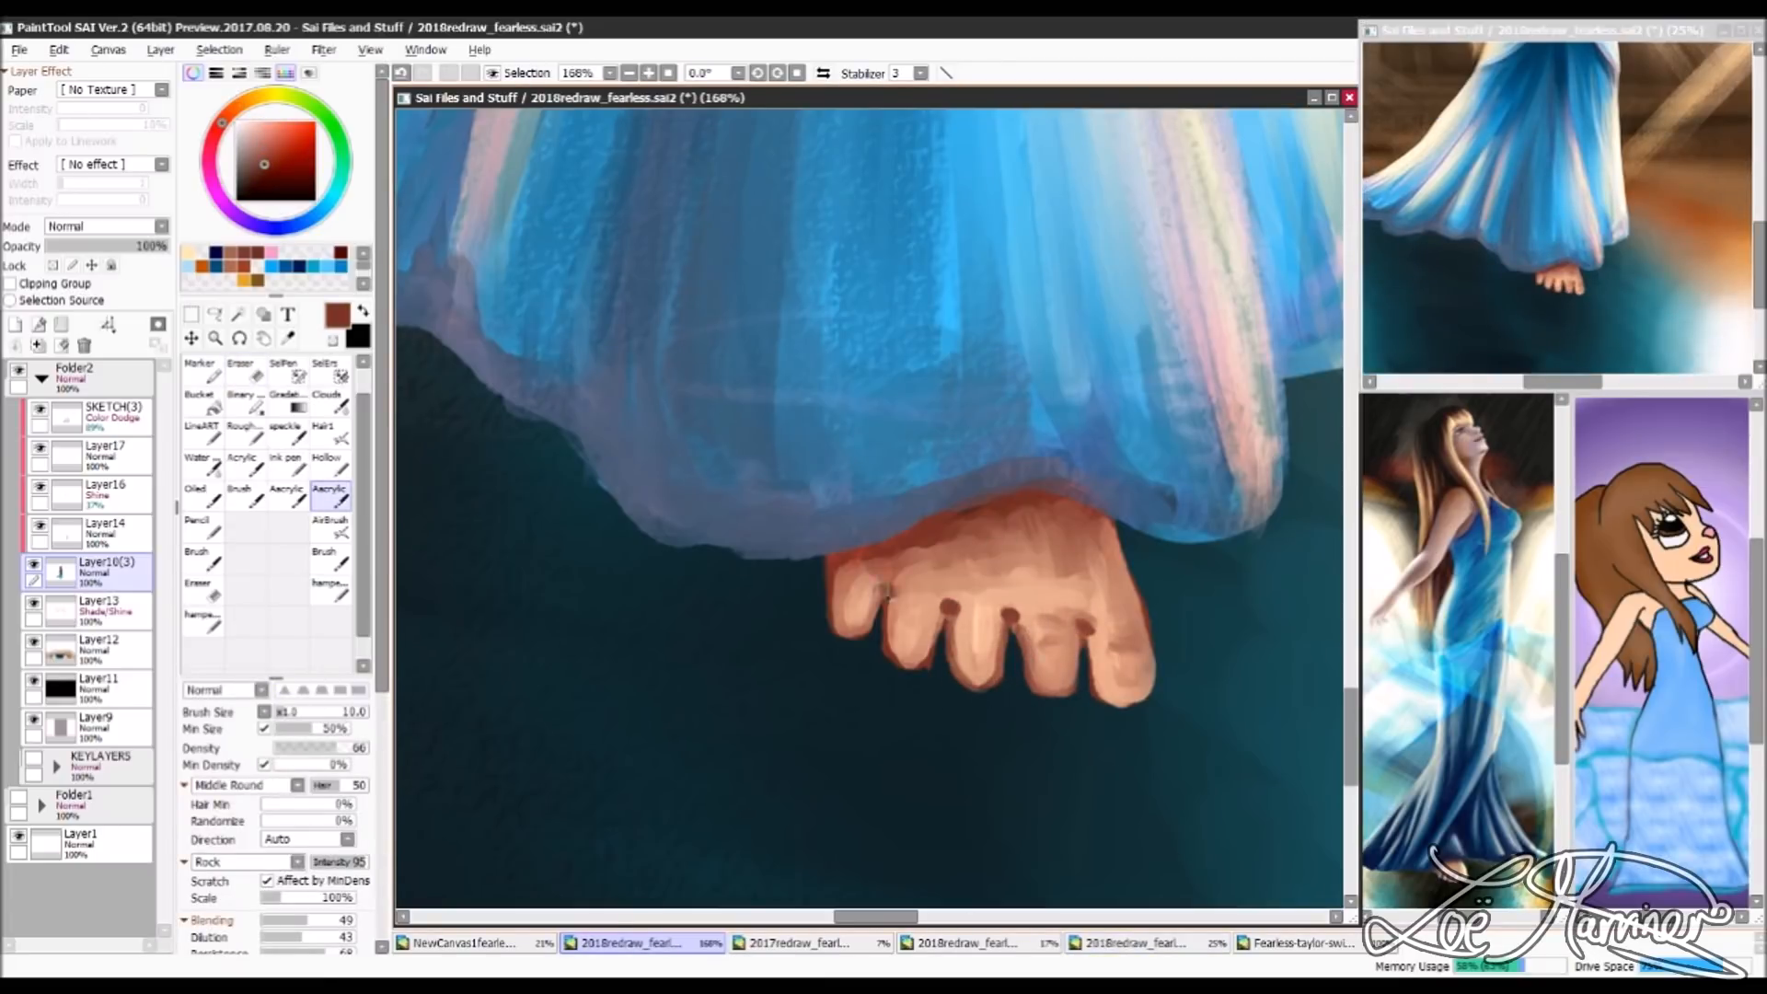
{"action": "left_click_drag", "start_coordinate": [857, 586], "coordinate": [1105, 710]}
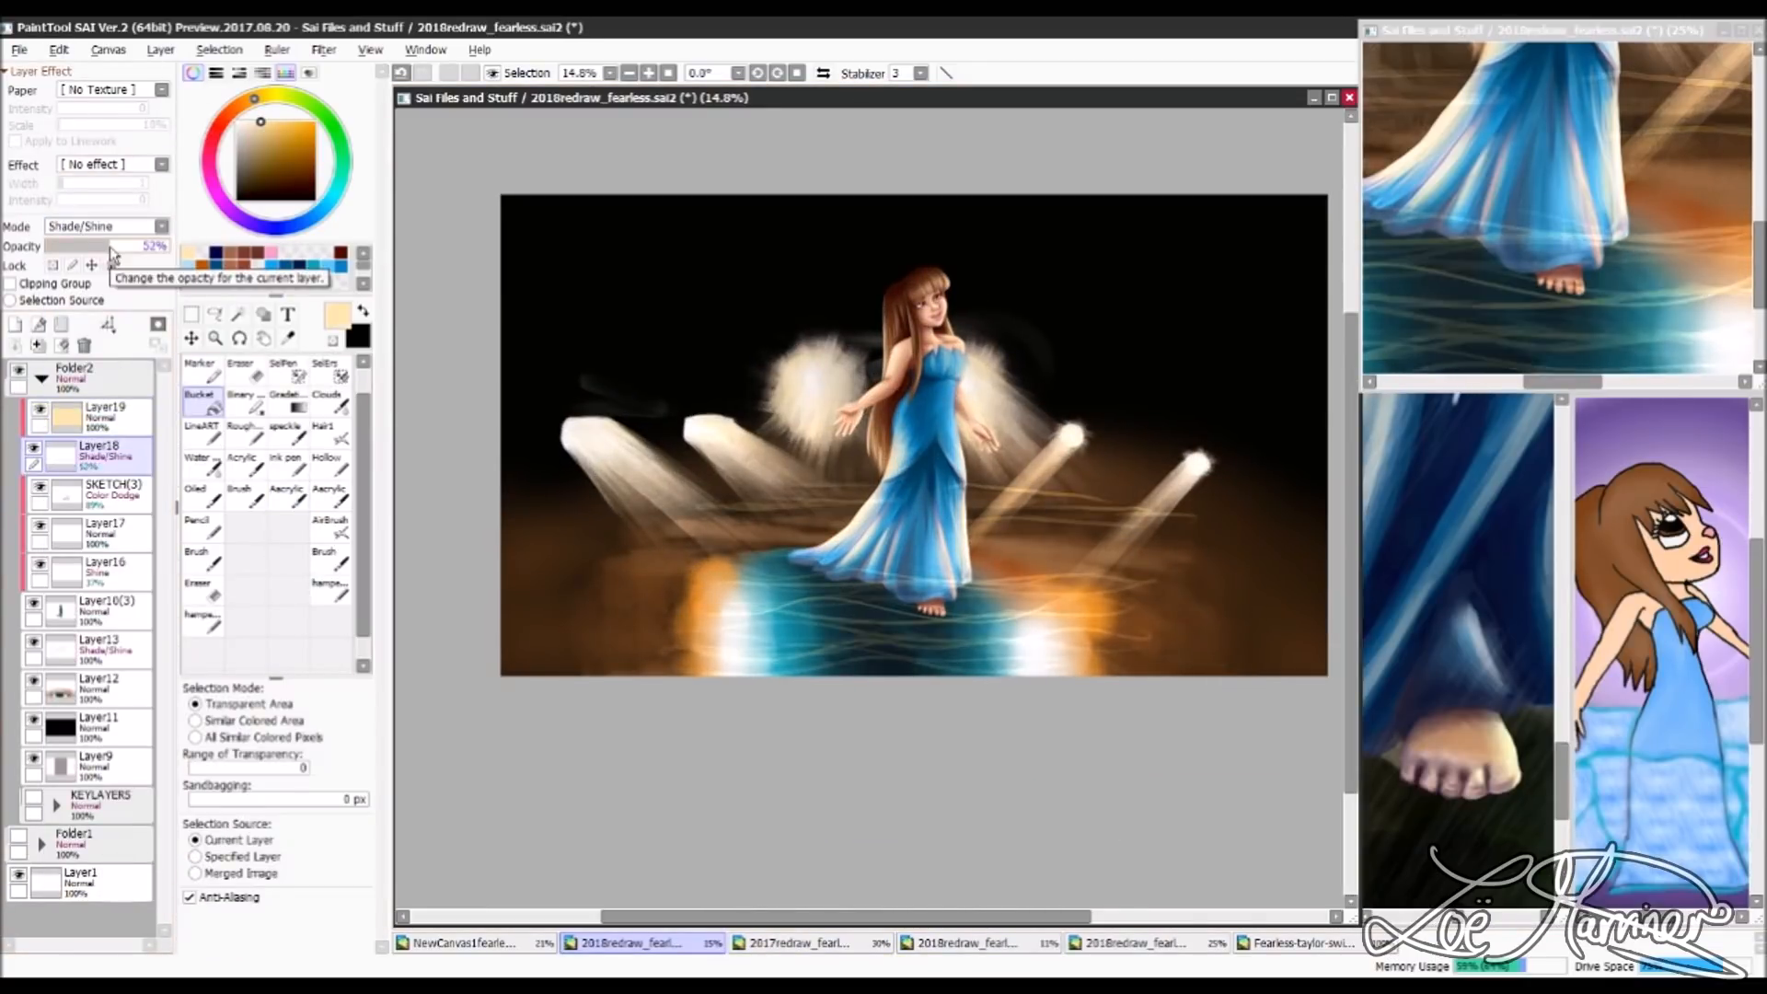
Step: Lower the shading layer's opacity and adjust layer settings for the glow and floor shadows
{"action": "left_click", "coordinate": [107, 412]}
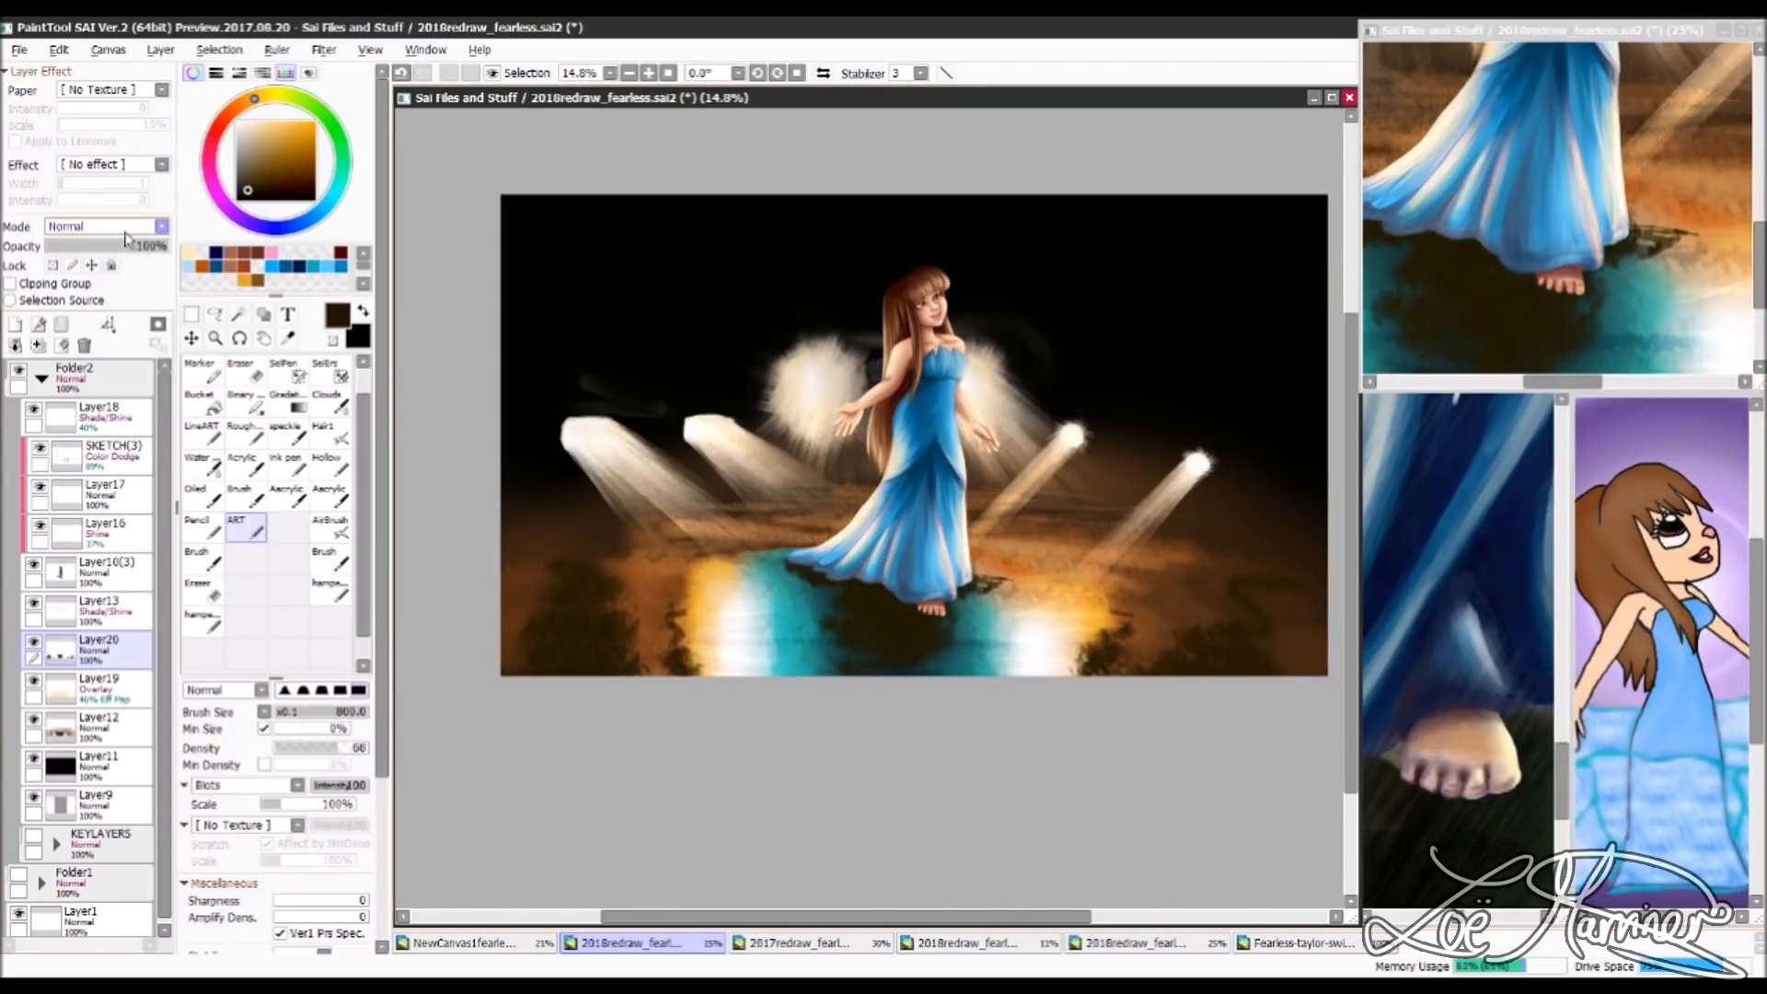
{"action": "left_click", "coordinate": [101, 225]}
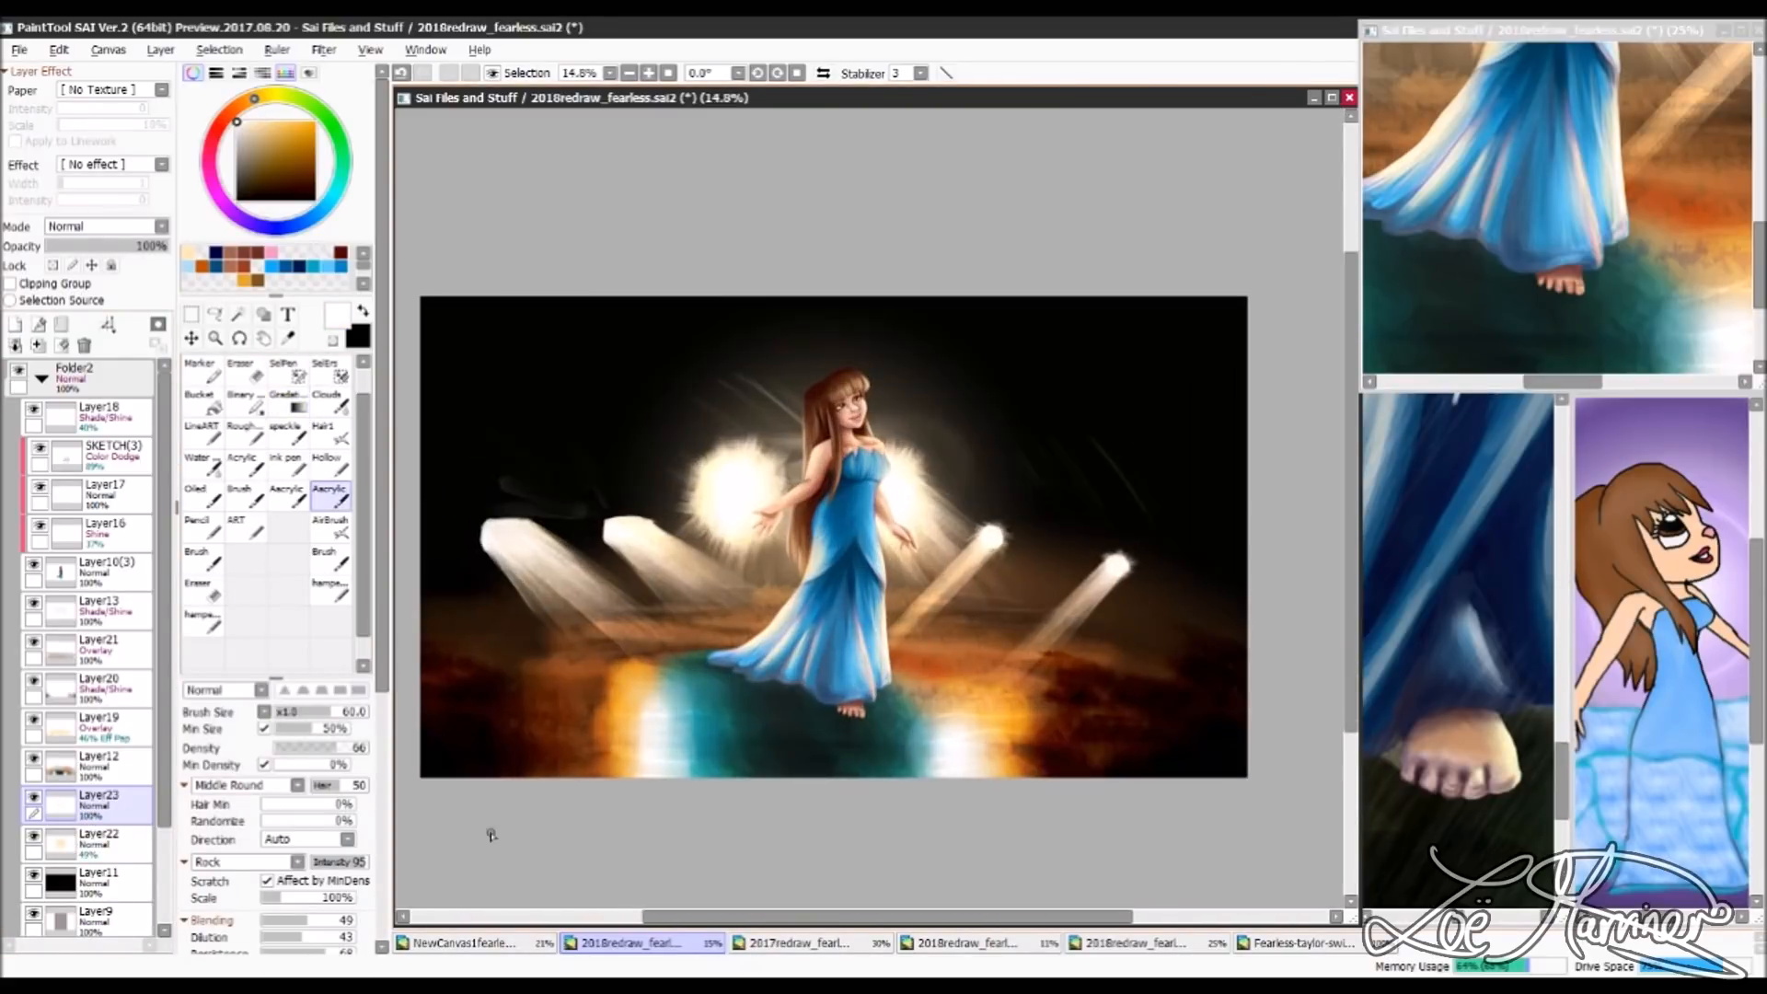
{"action": "left_click", "coordinate": [100, 839]}
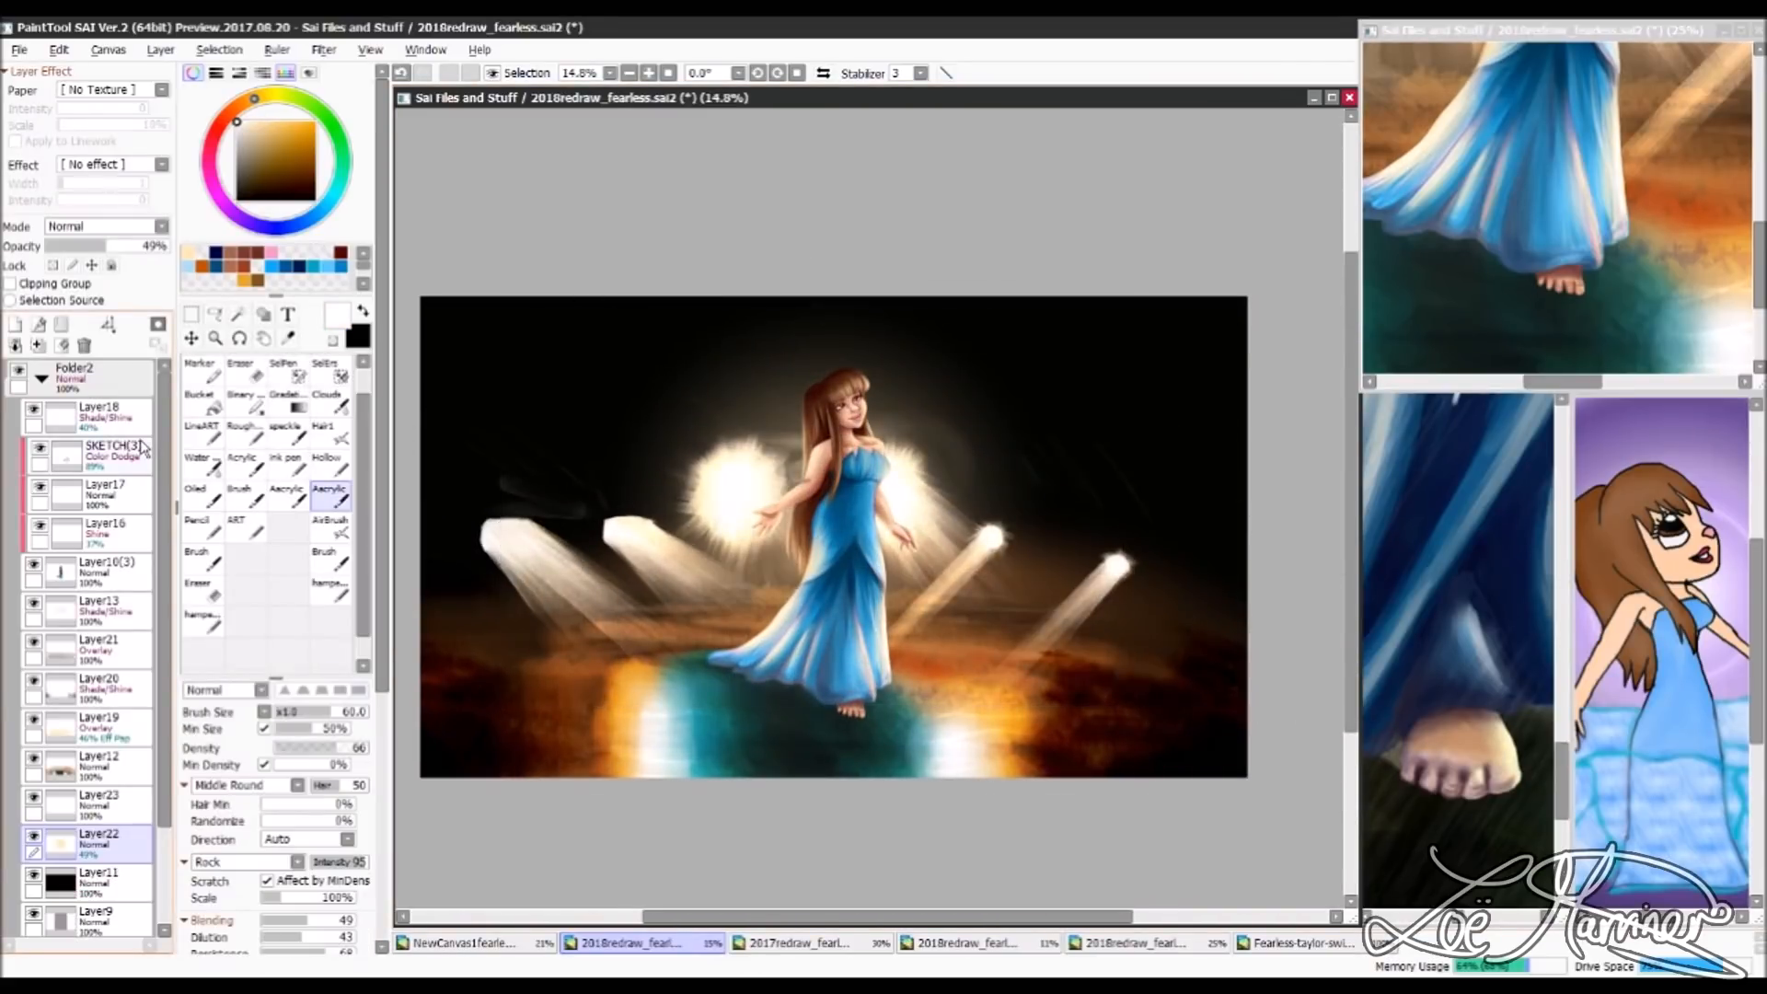